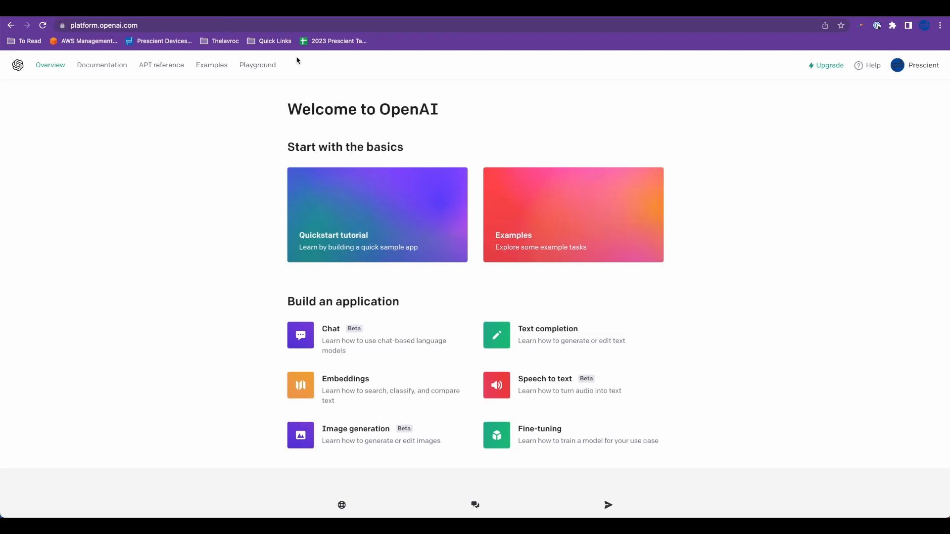
mouse_move(187, 241)
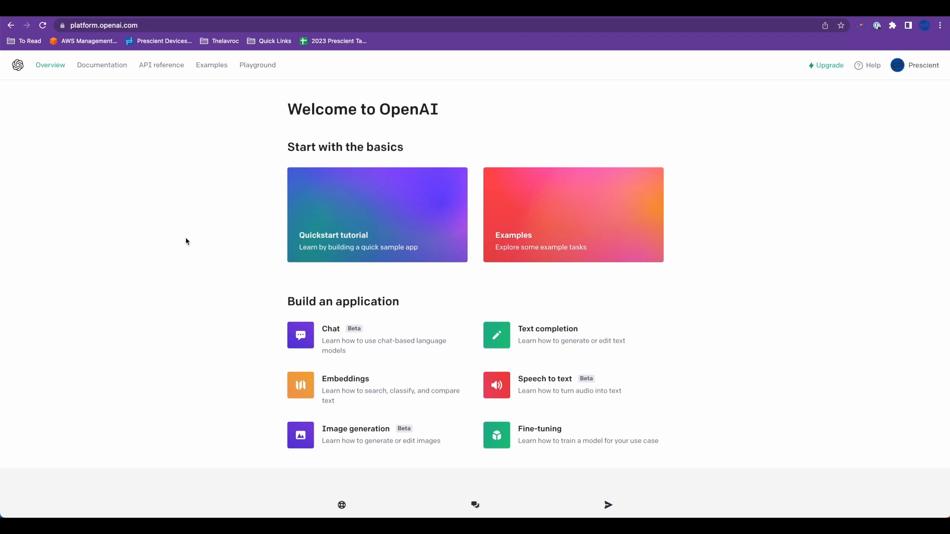
mouse_move(190, 240)
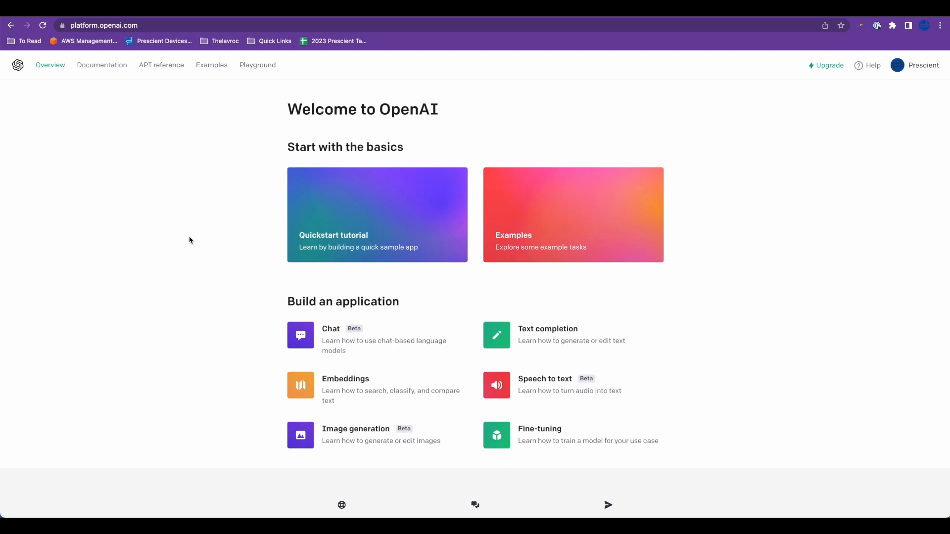
mouse_move(187, 191)
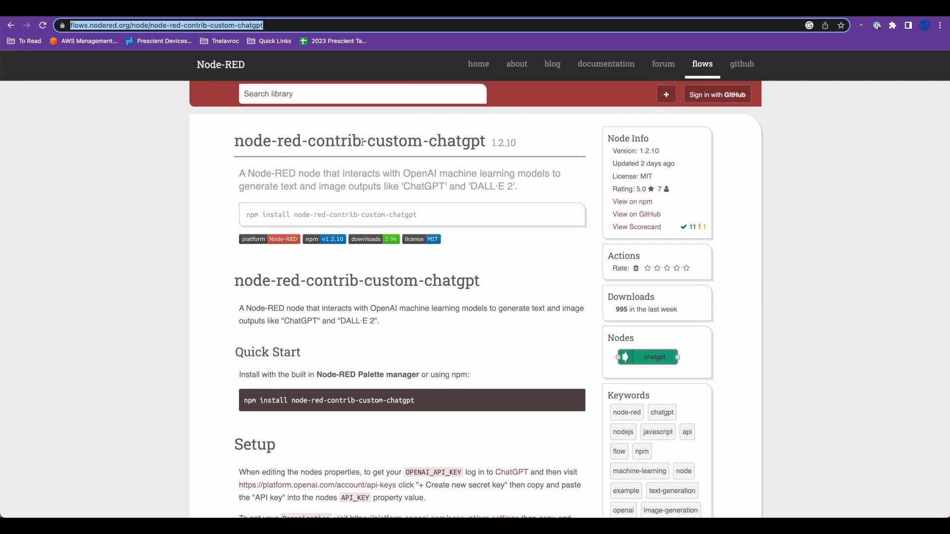
Go to the OpenAI Platform API keys page listing the MyDemoKey secret key
scroll("down", 3)
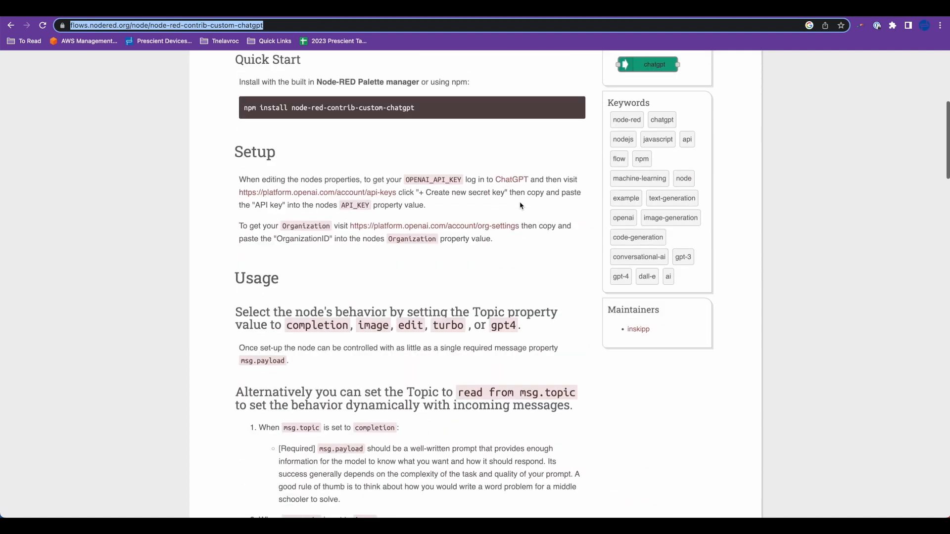
scroll("down", 3)
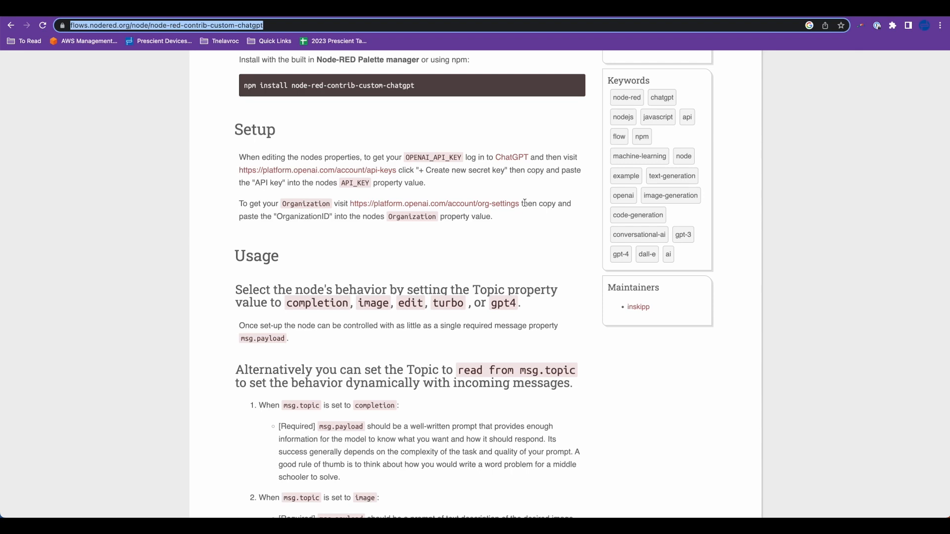
scroll("up", 3)
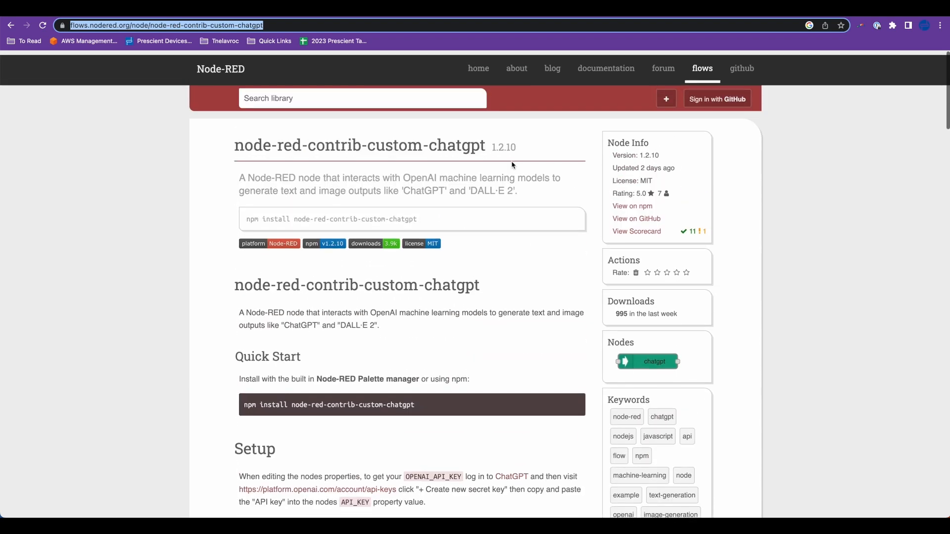
scroll("down", 3)
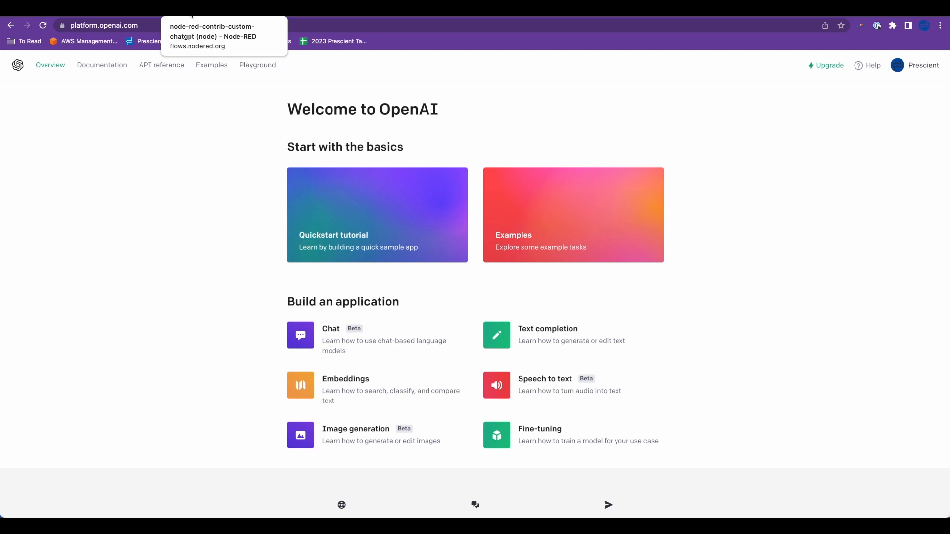
mouse_move(754, 157)
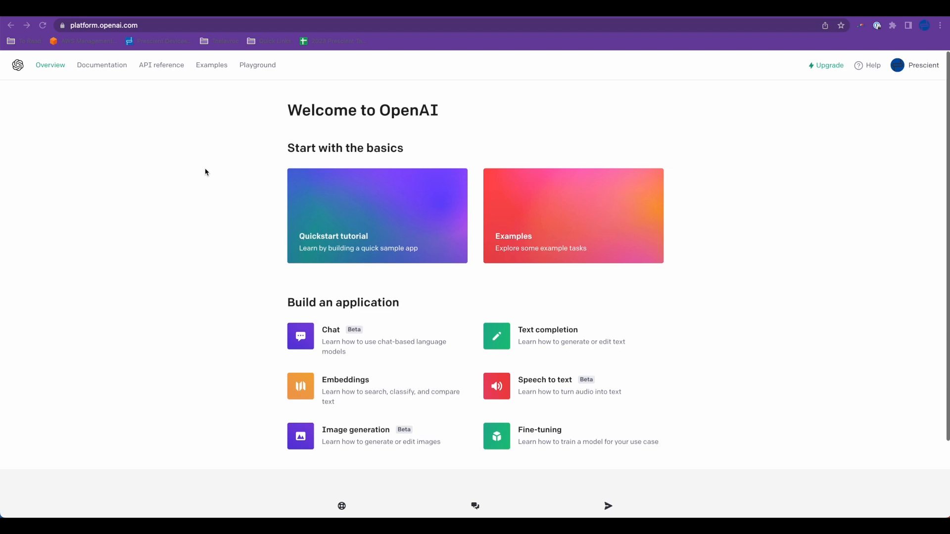
mouse_move(222, 231)
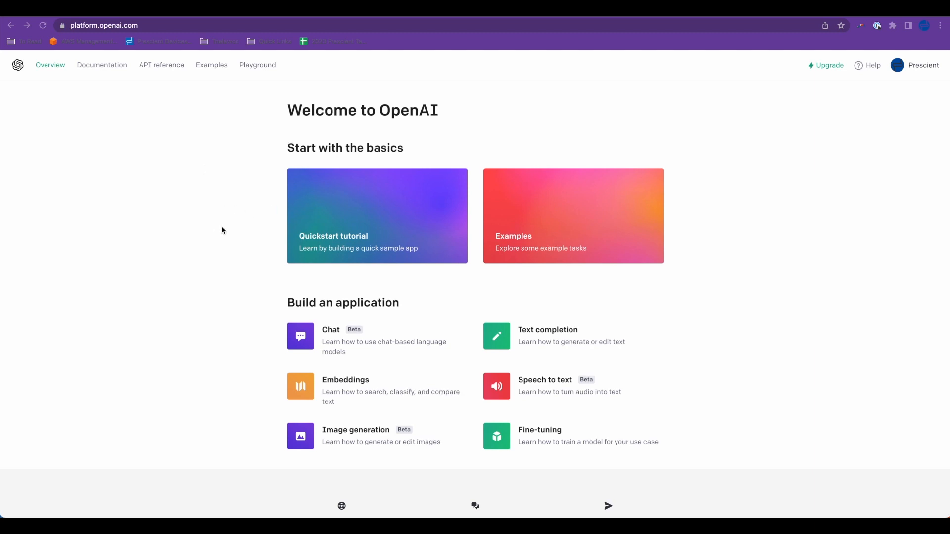
mouse_move(150, 29)
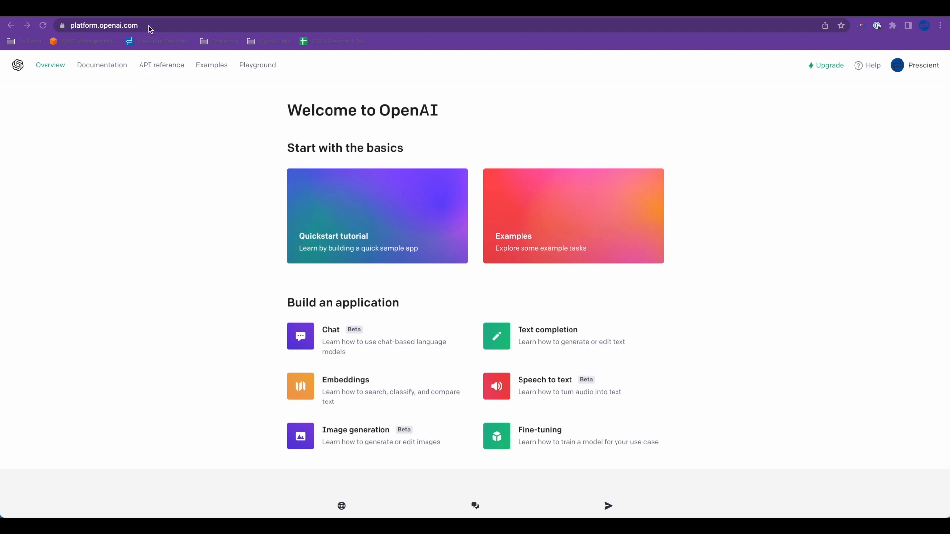
left_click(103, 24)
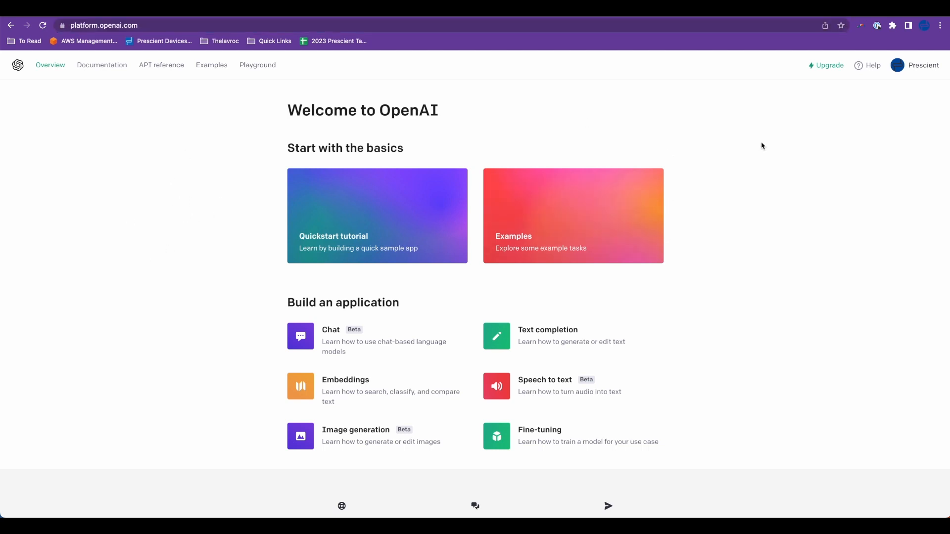
left_click(921, 65)
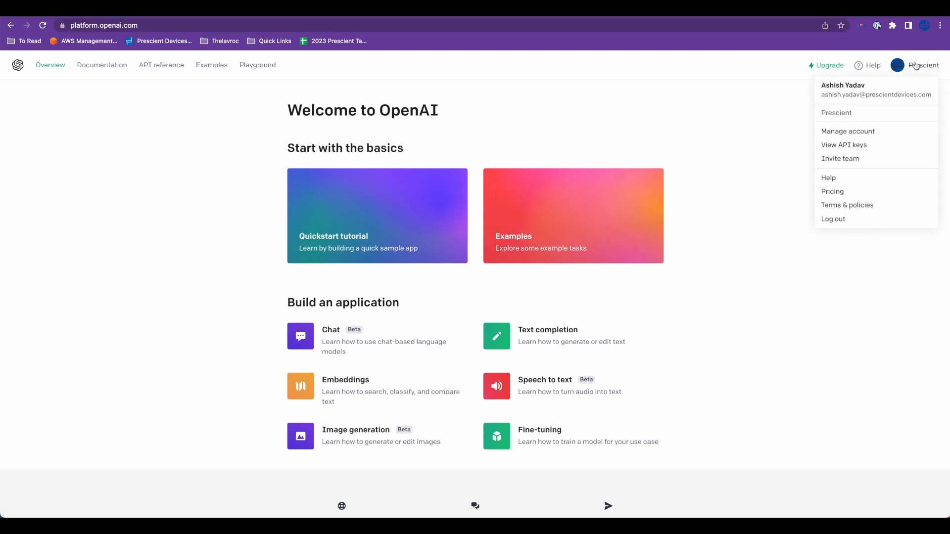
left_click(919, 64)
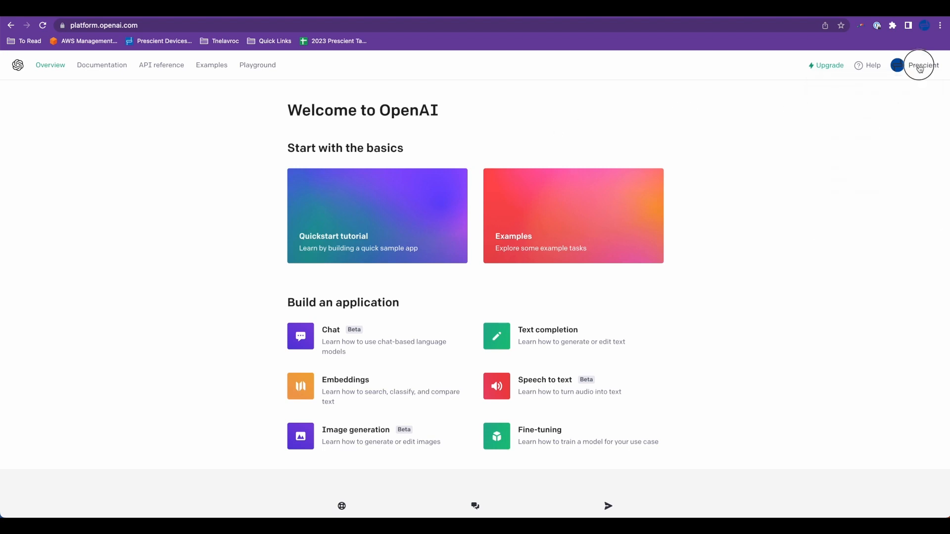
left_click(921, 65)
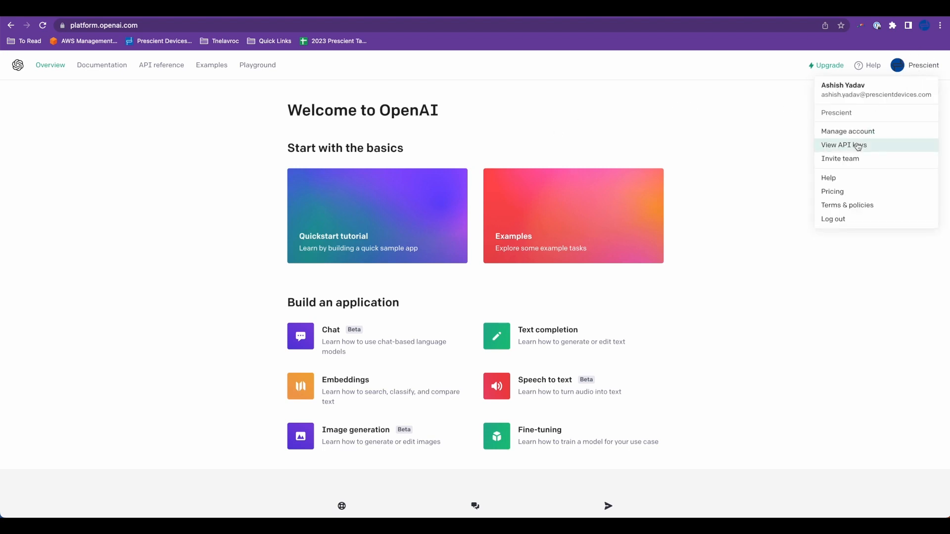
left_click(844, 145)
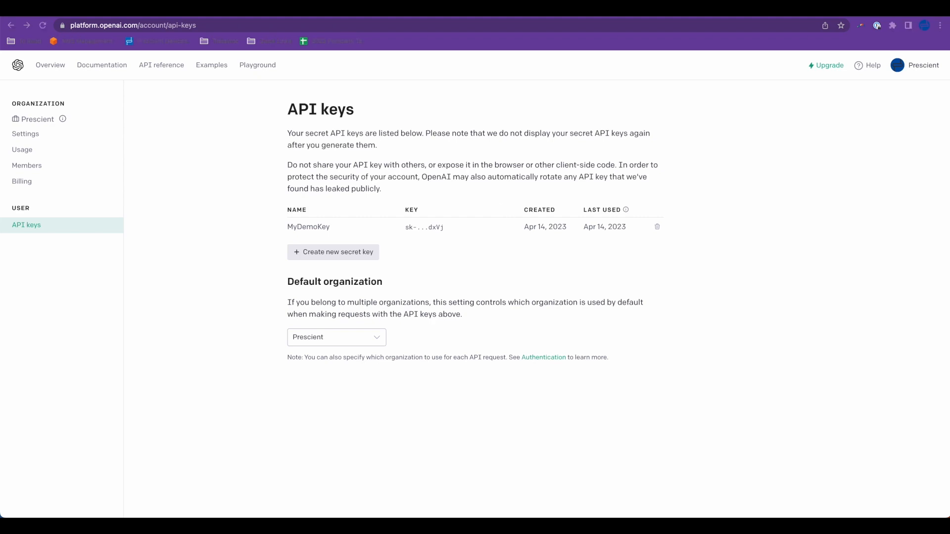
mouse_move(621, 134)
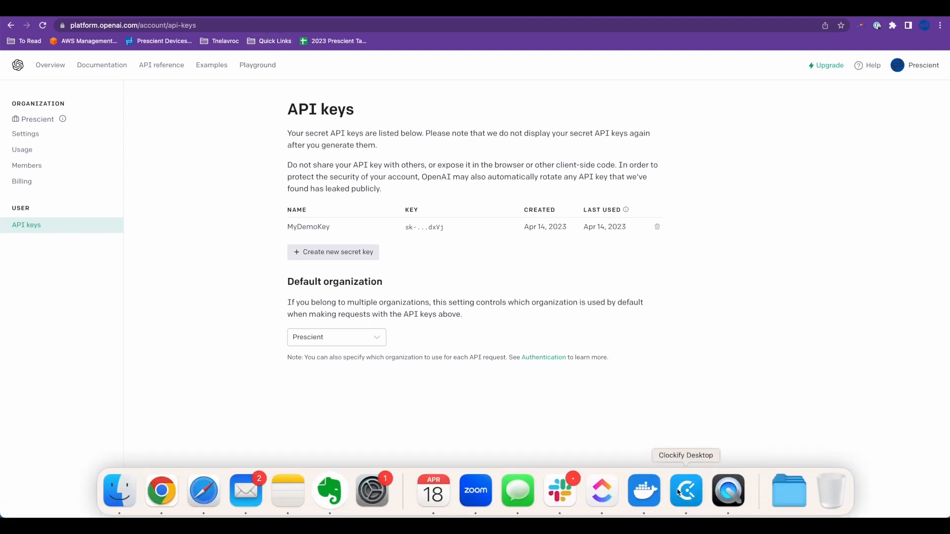
mouse_move(643, 491)
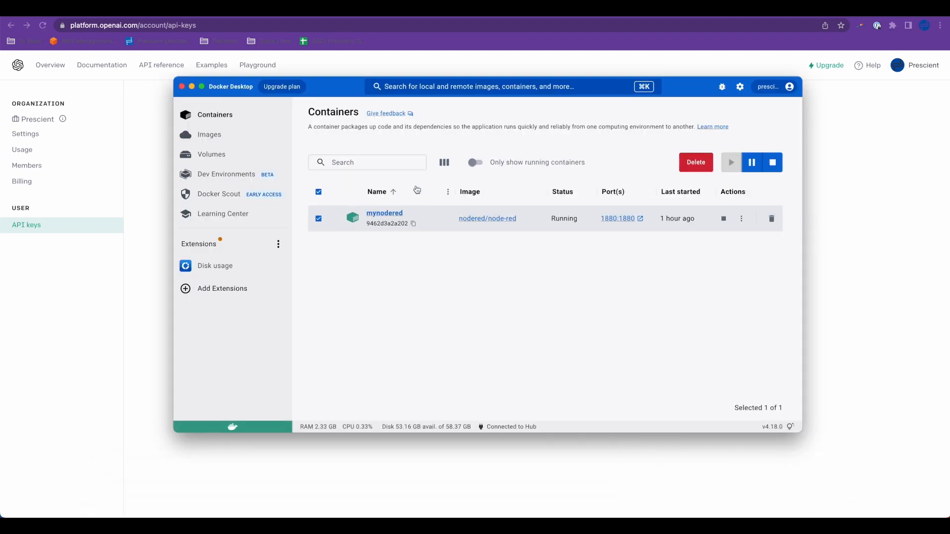
mouse_move(827, 178)
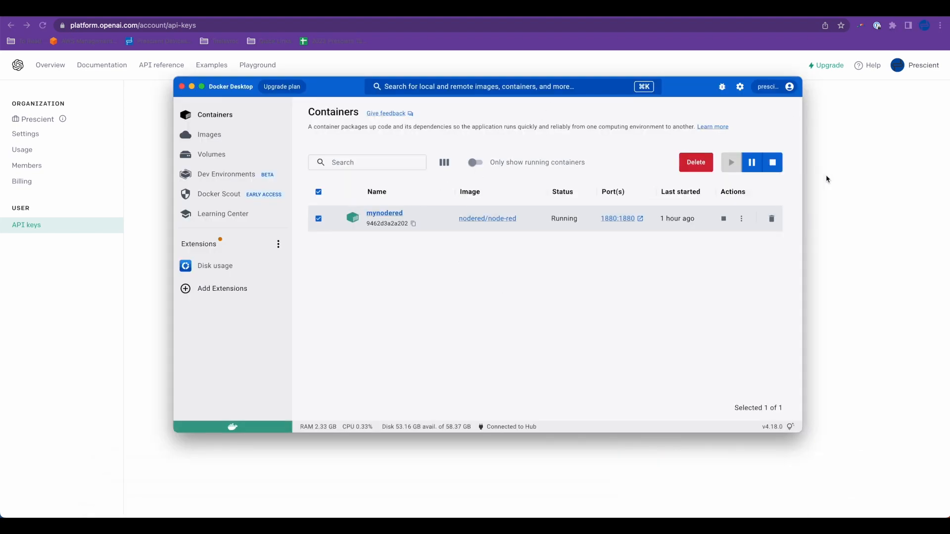
Open the mynodered container's Node-RED editor through its 1880:1880 port link
left_click(617, 218)
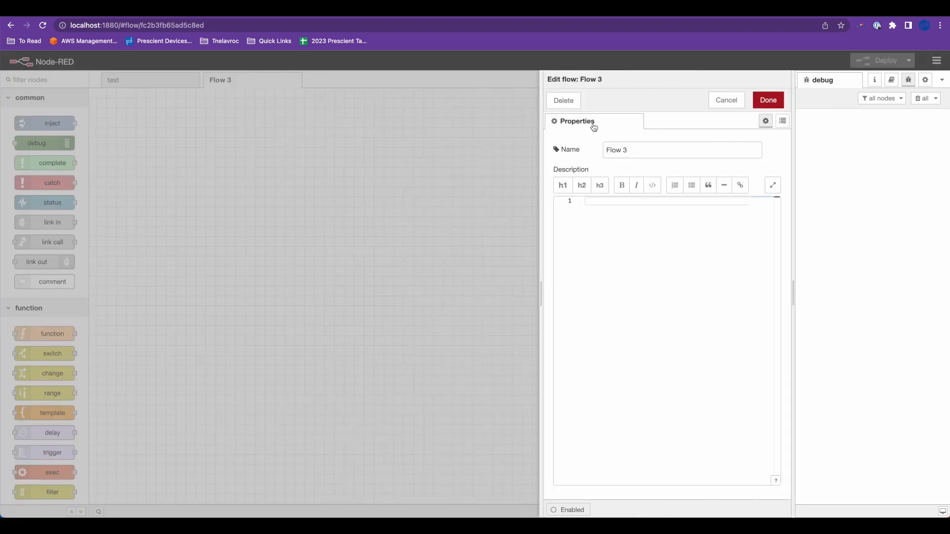
Name the flow 'ChatGPT example' and show it in the info sidebar
type("C")
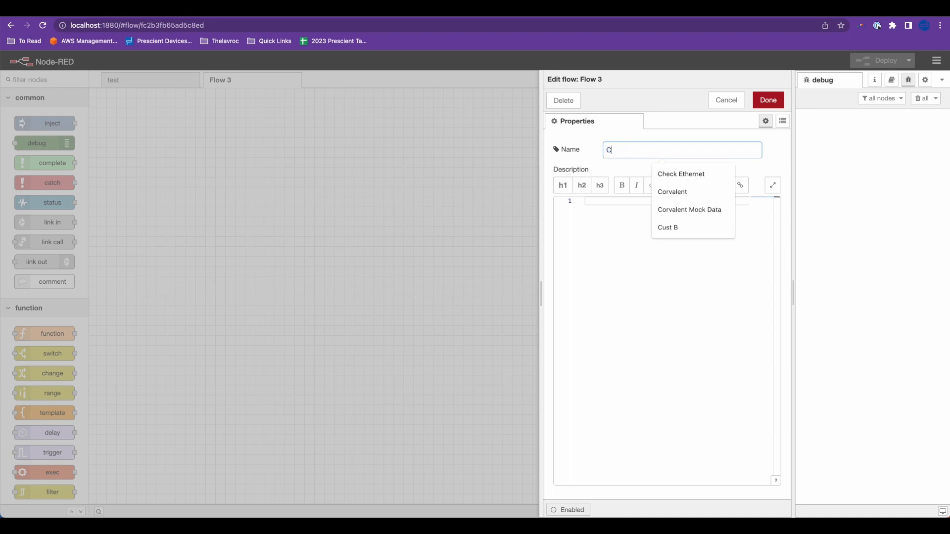
type("hatGPT")
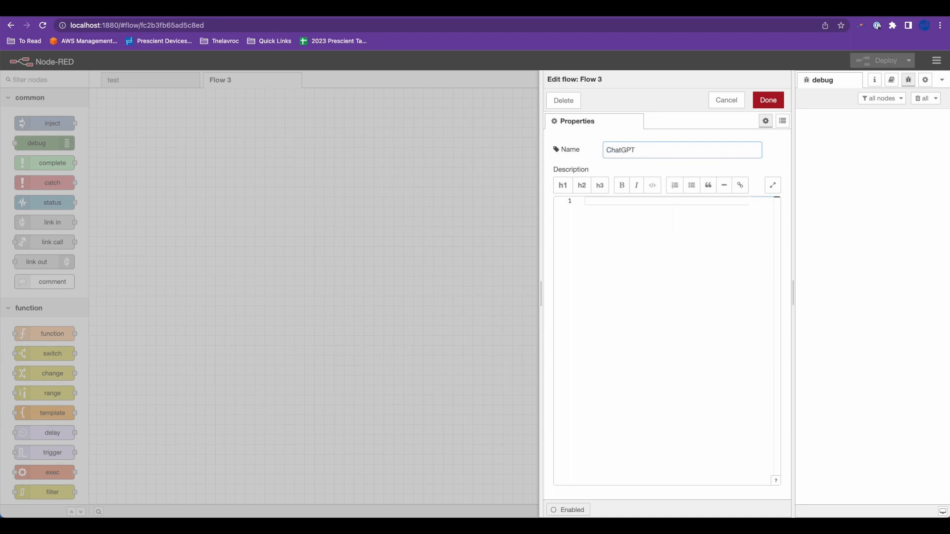
type("example")
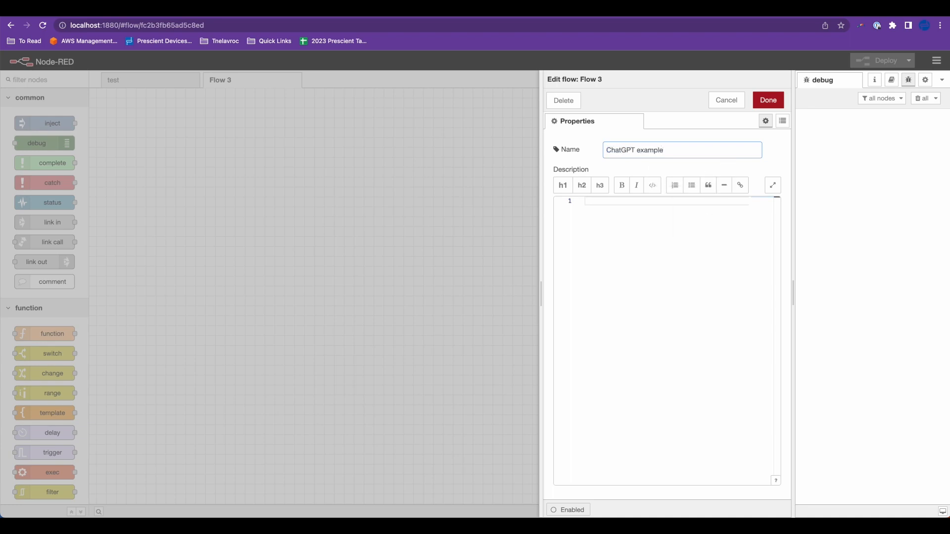
left_click(767, 100)
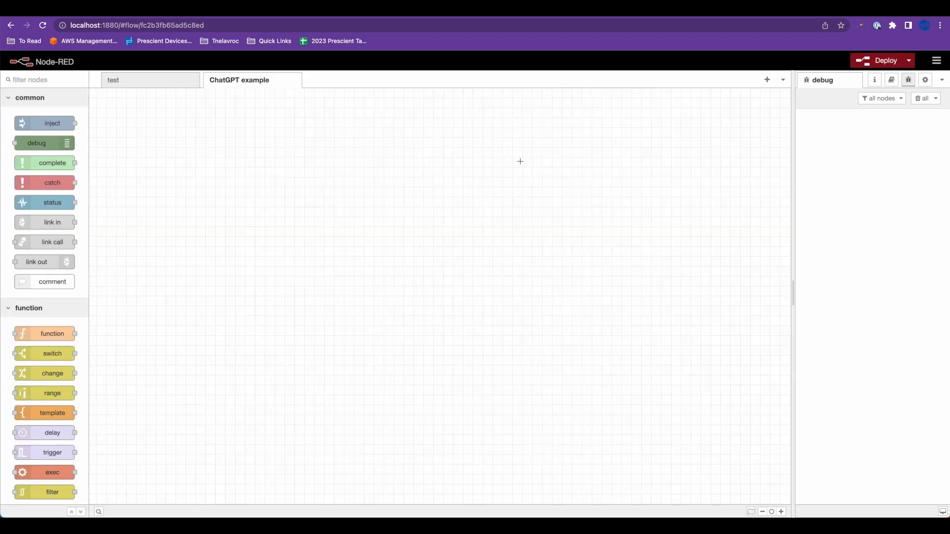
left_click(874, 80)
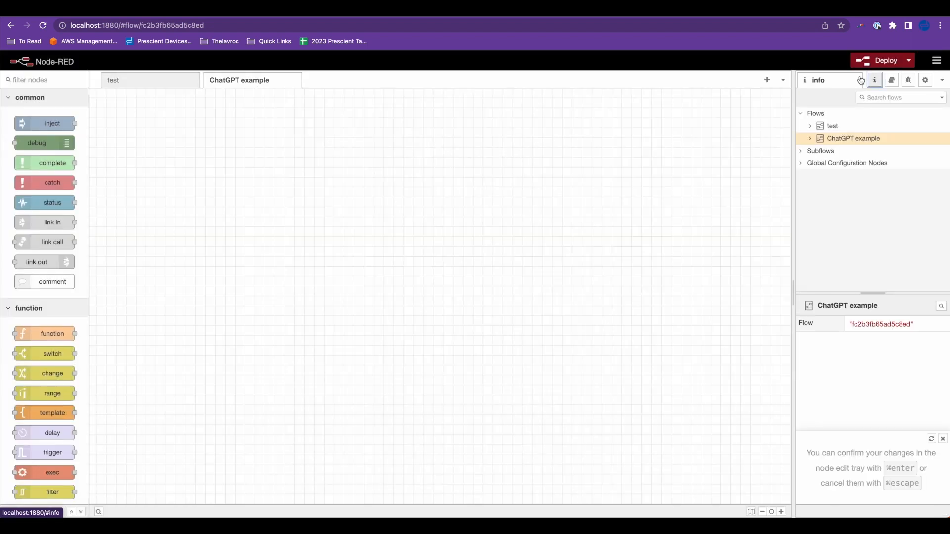
left_click(882, 60)
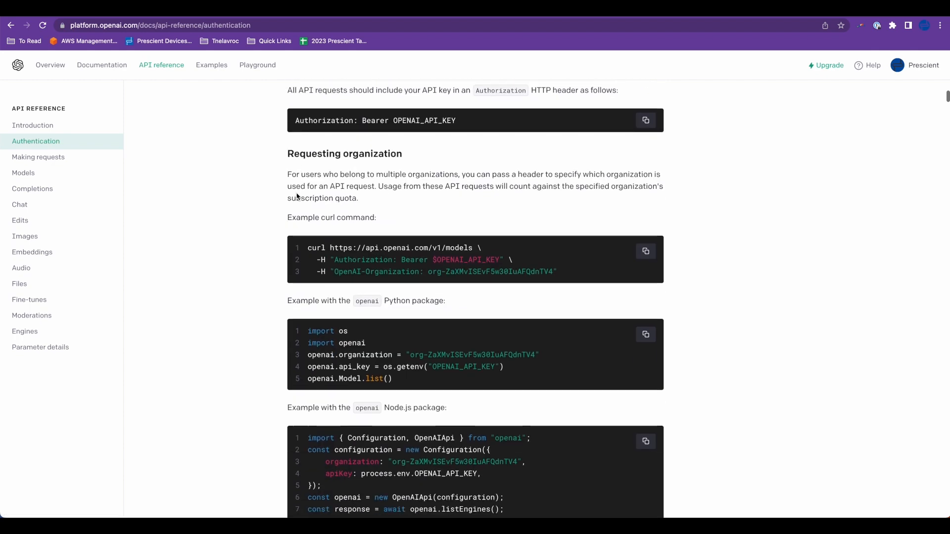
Review the Making requests example and its chat/completions endpoint path
left_click(38, 157)
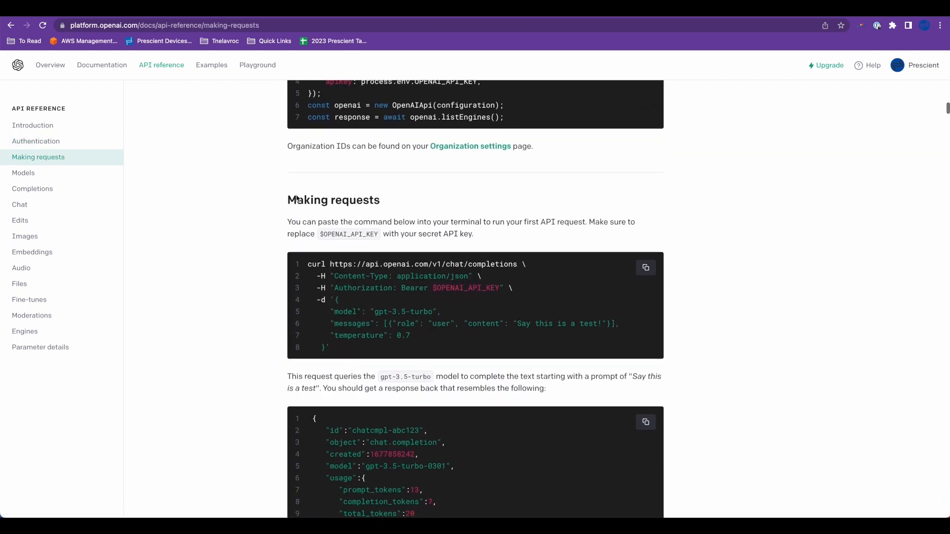
scroll("down", 3)
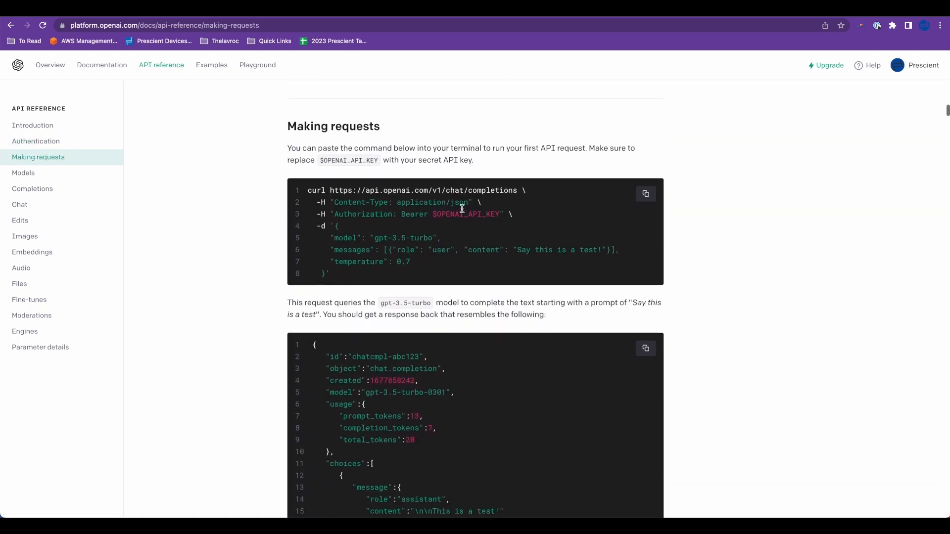
double_click(482, 190)
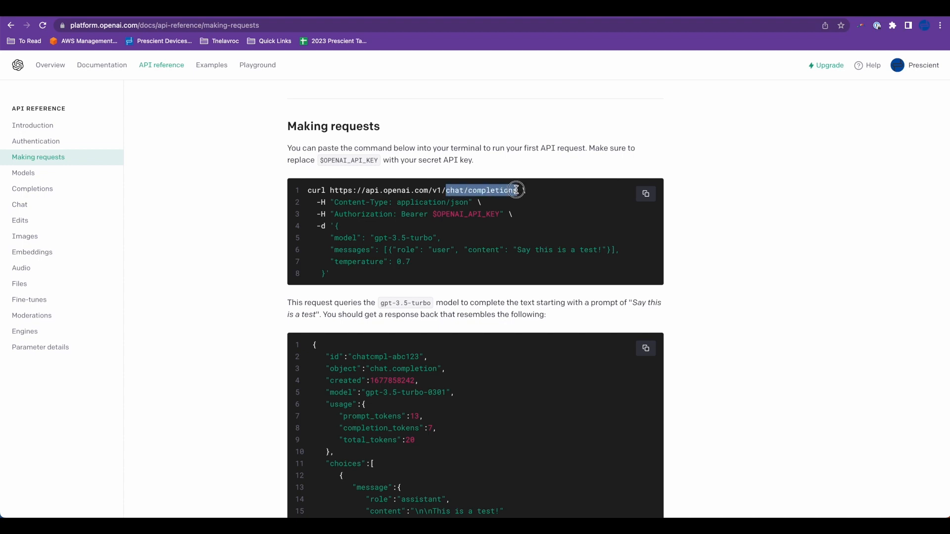
mouse_move(519, 251)
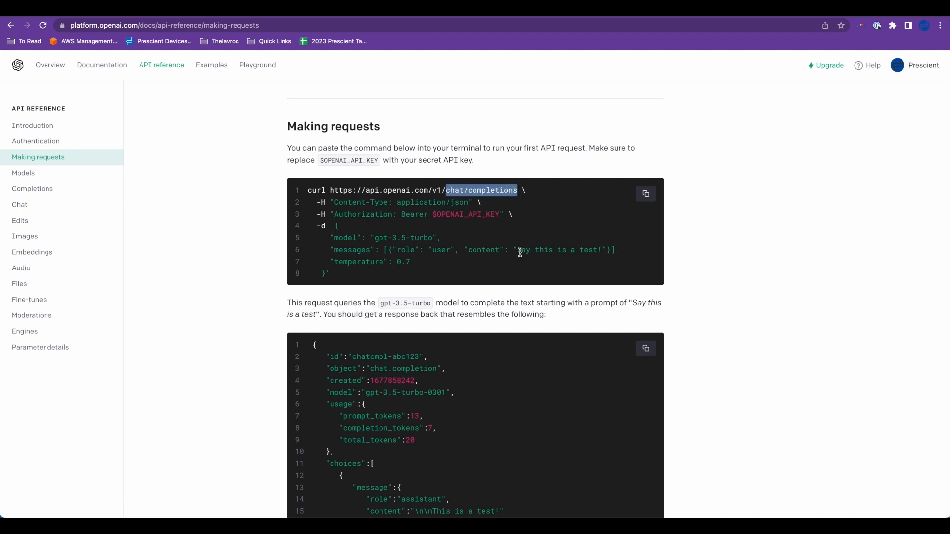
scroll("down", 3)
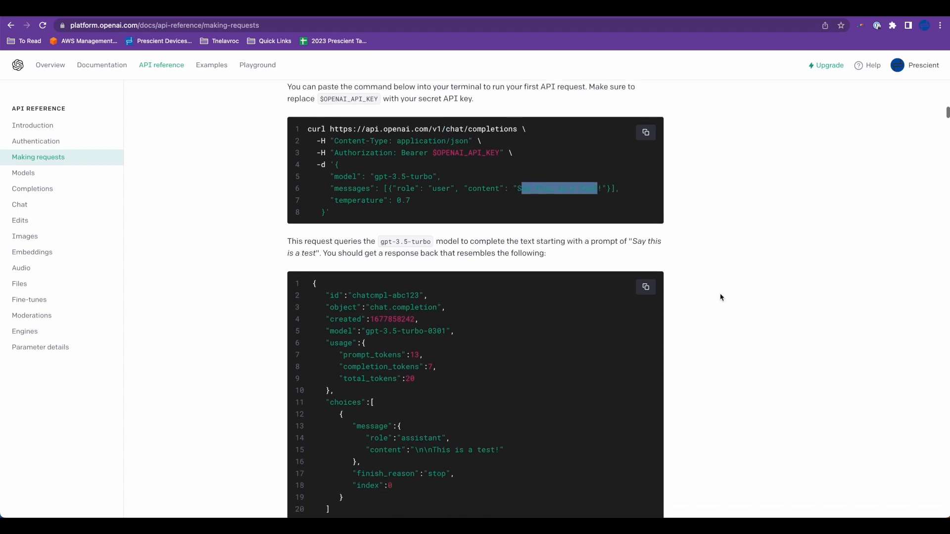
scroll("down", 3)
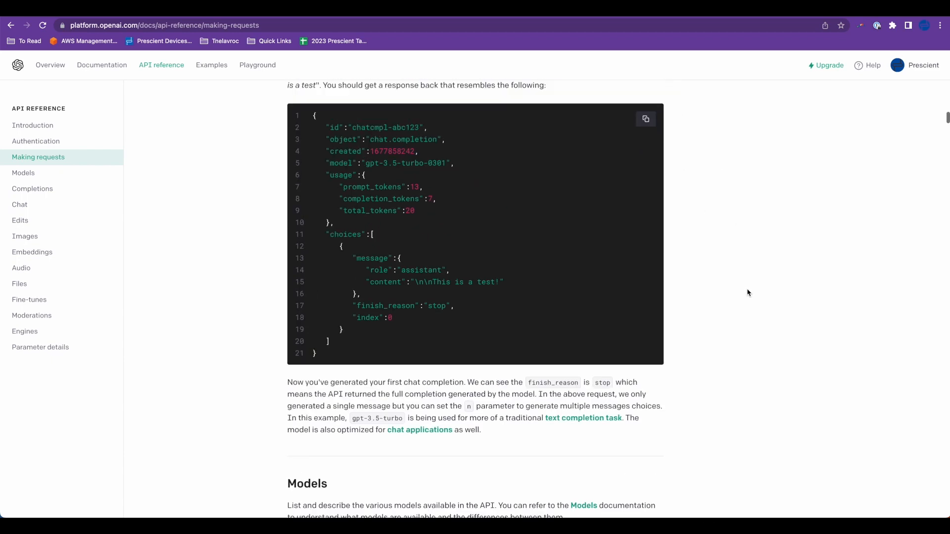
mouse_move(220, 253)
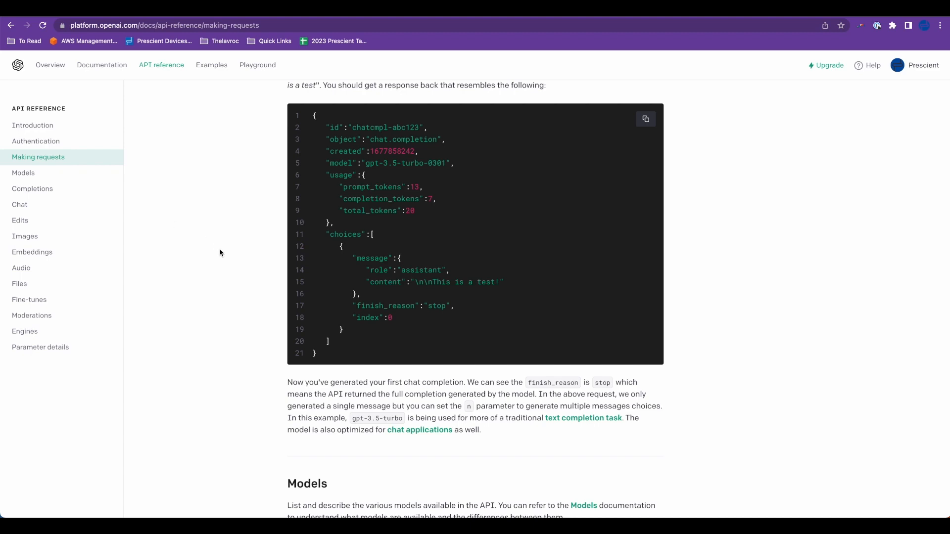
scroll("up", 3)
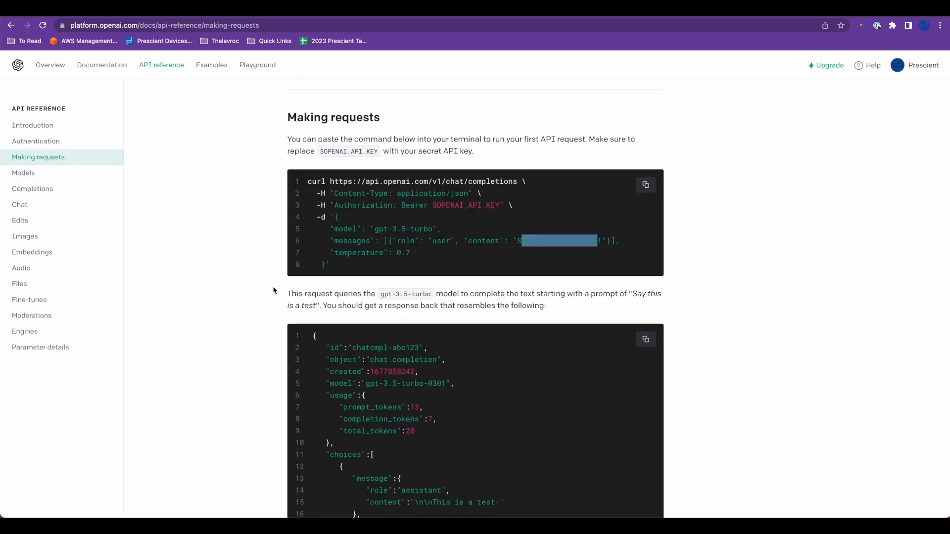
Look at the Completions reference, then the Authentication section
left_click(23, 172)
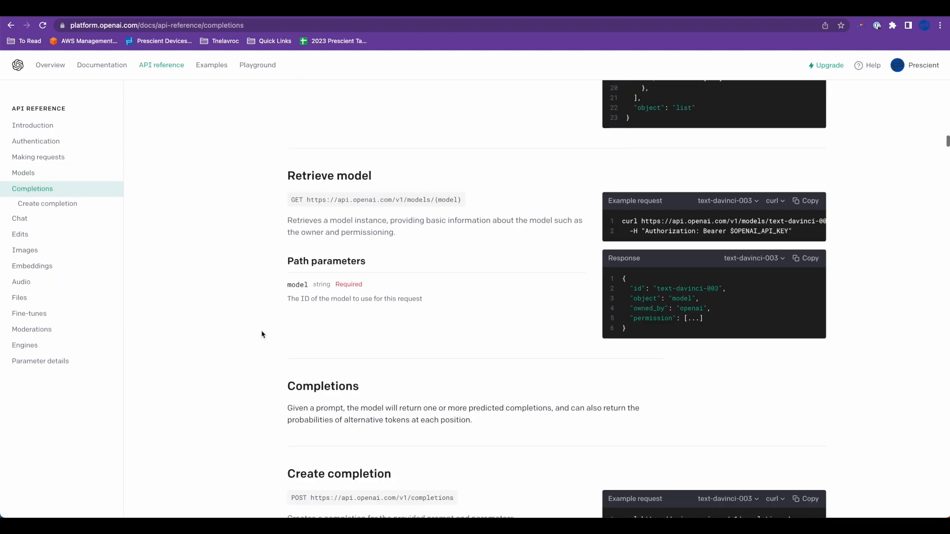
left_click(36, 141)
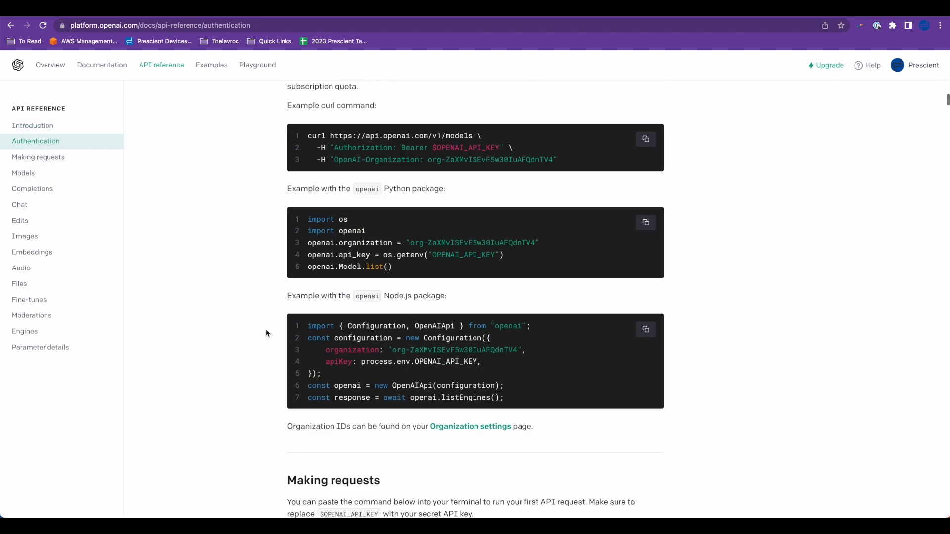
scroll("down", 3)
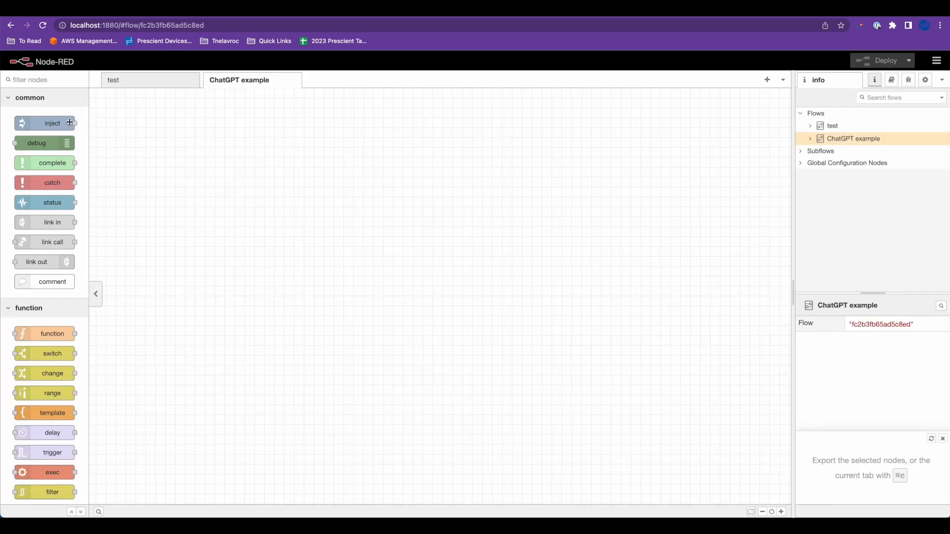
Add an inject node 'Question' setting msg.question as a string, with topic removed
left_click_drag(52, 123, 216, 263)
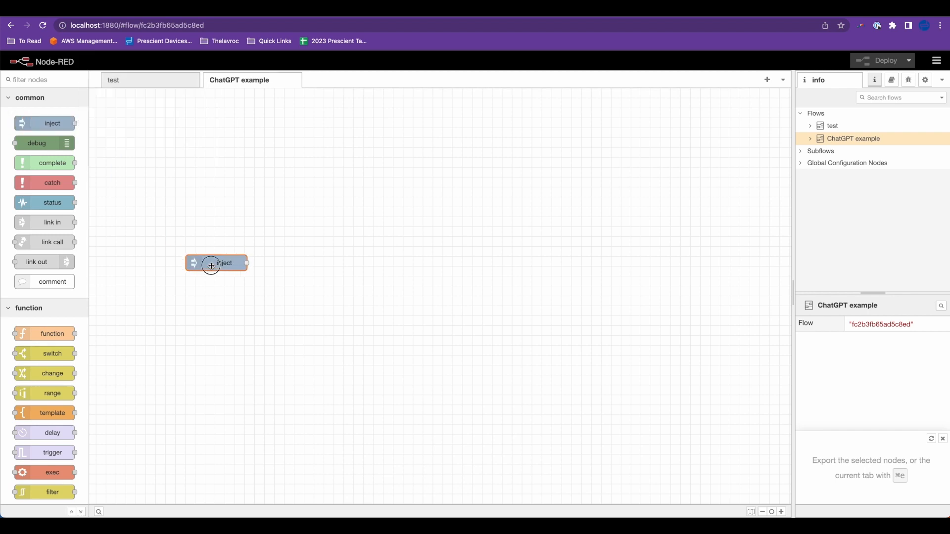
double_click(217, 263)
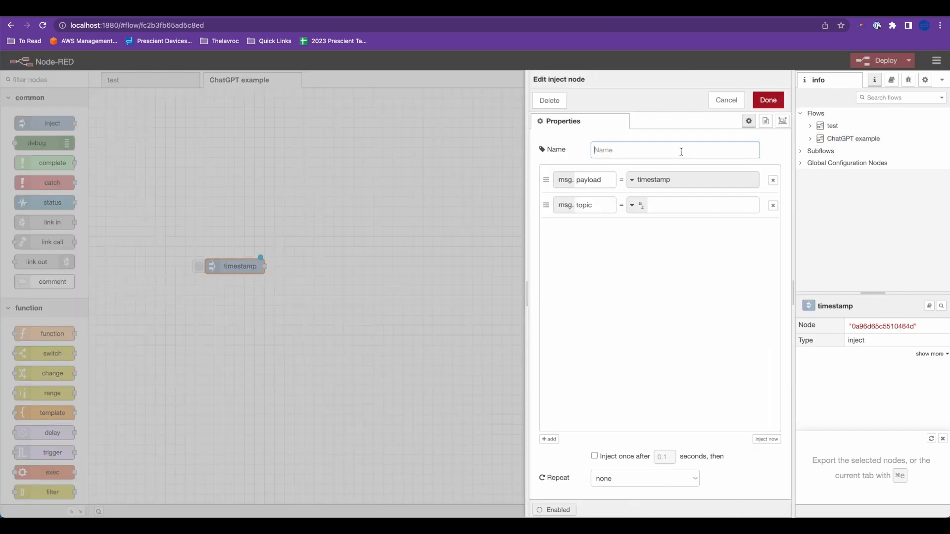
type("Question")
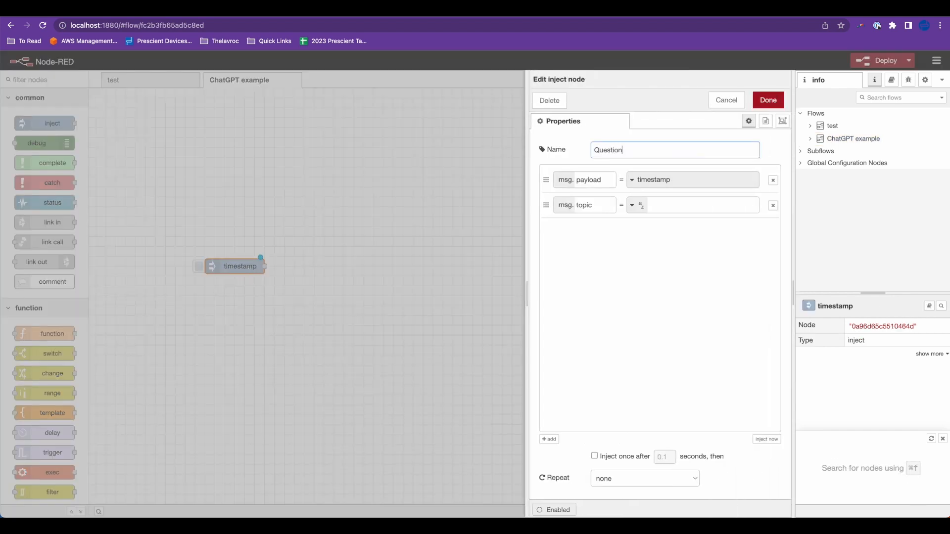
type("q")
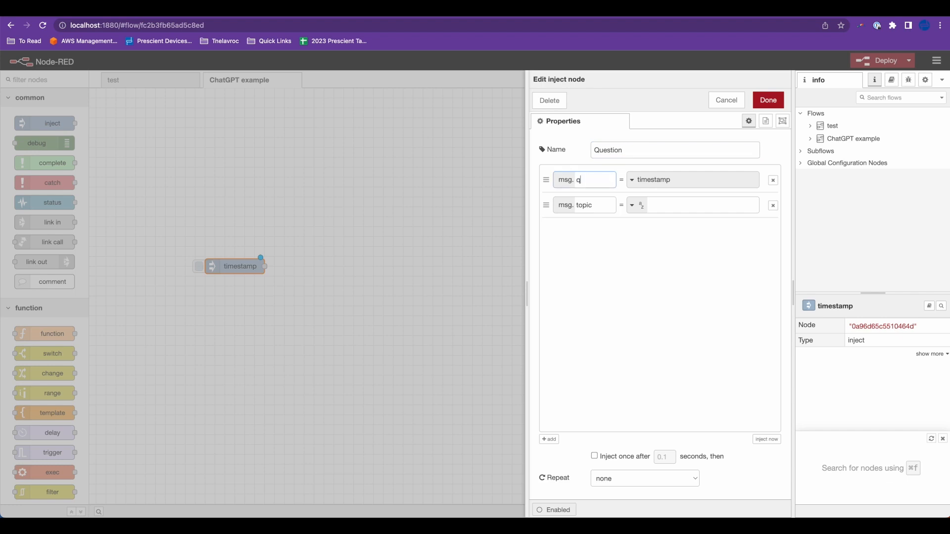
type("uestion")
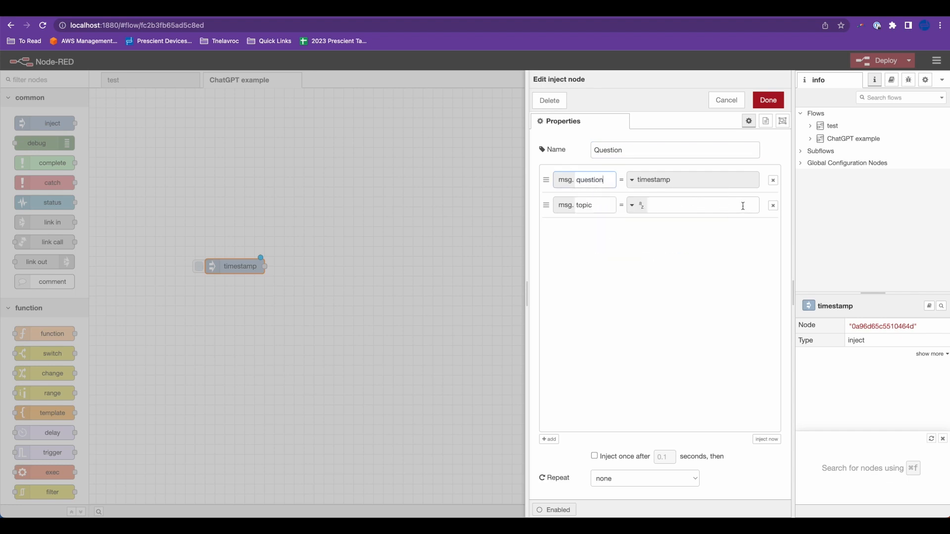
left_click(772, 206)
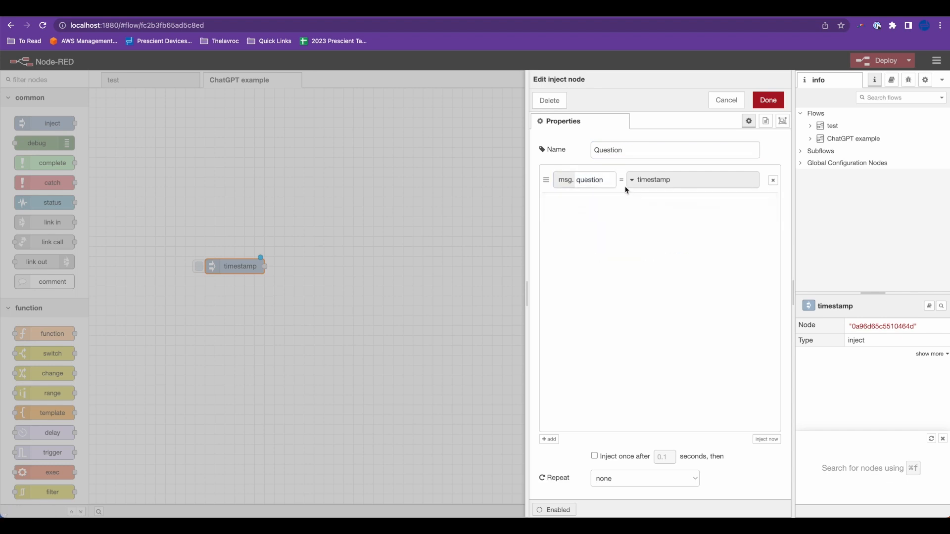
left_click(631, 179)
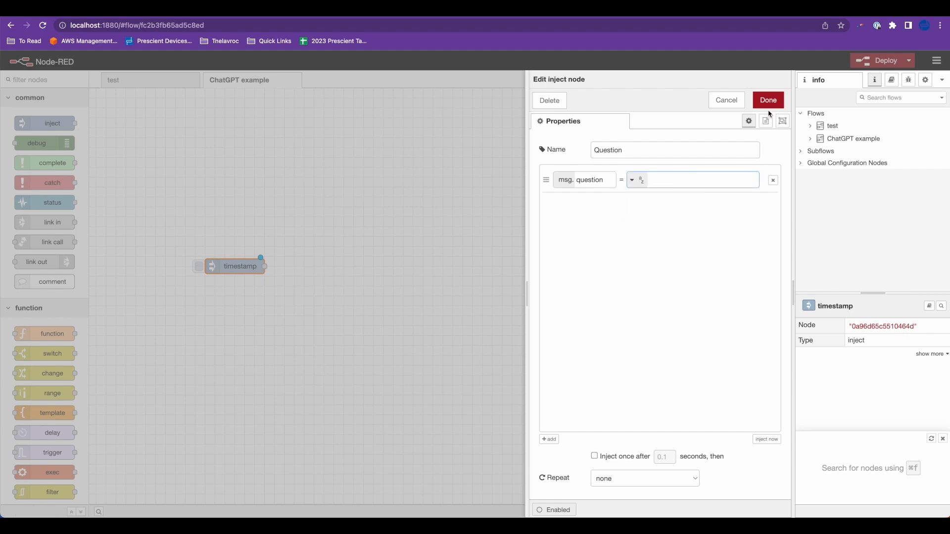
left_click(768, 100)
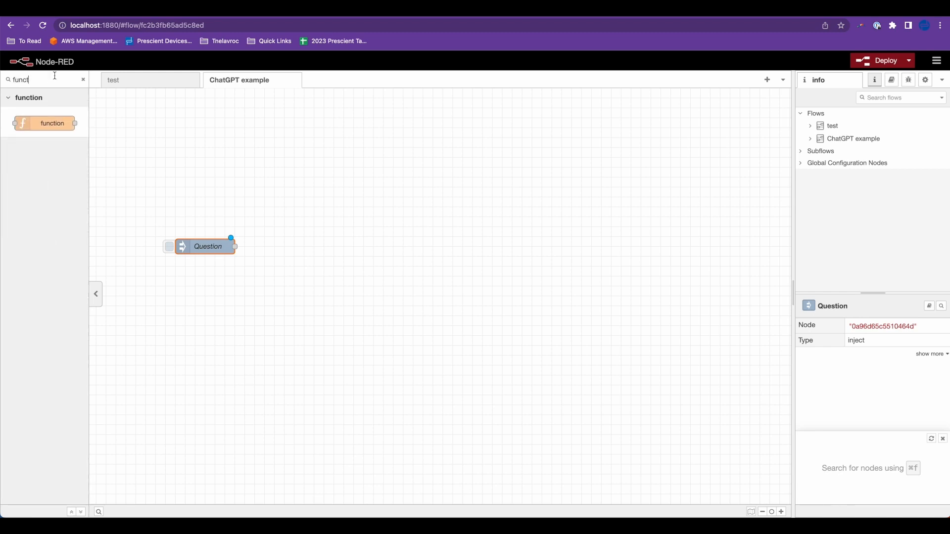
Add a function node named 'Format payload' wired after the Question inject node
left_click_drag(52, 123, 308, 237)
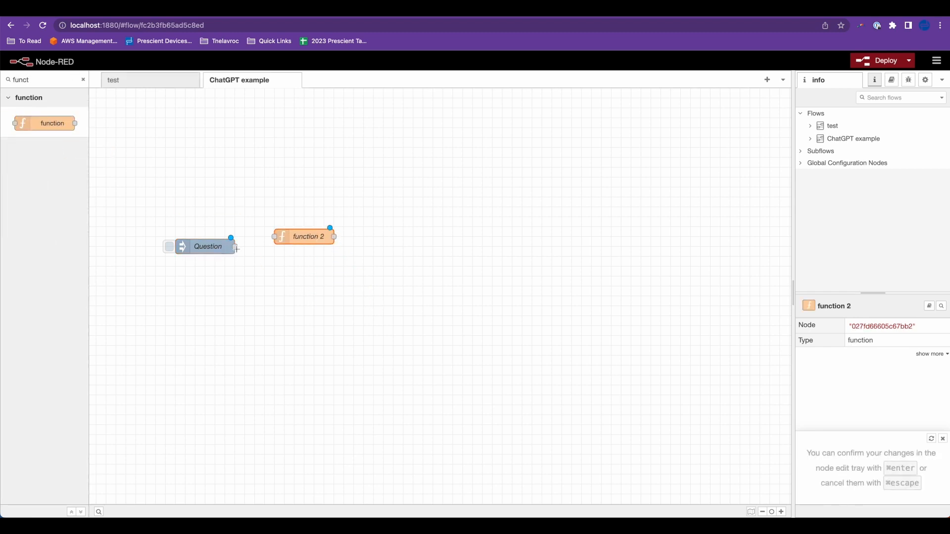
left_click_drag(304, 237, 303, 257)
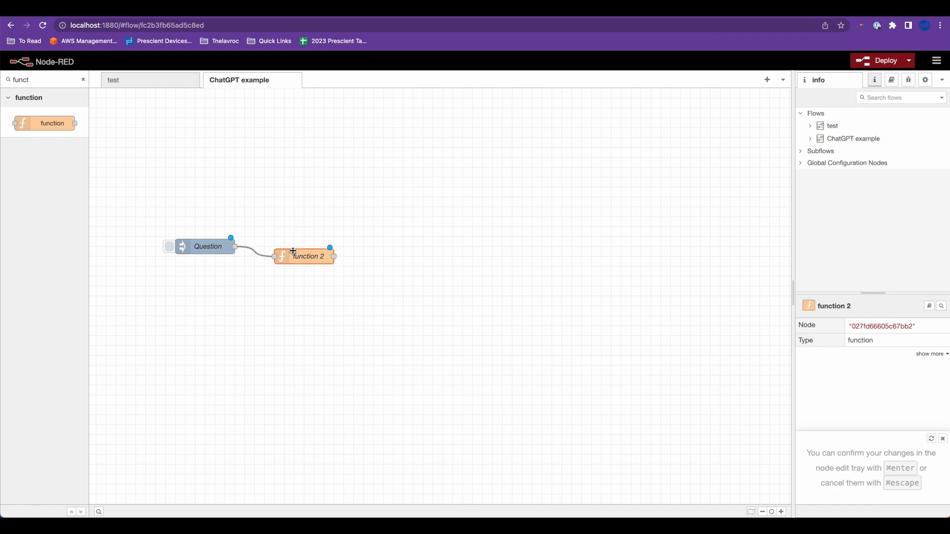
double_click(304, 256)
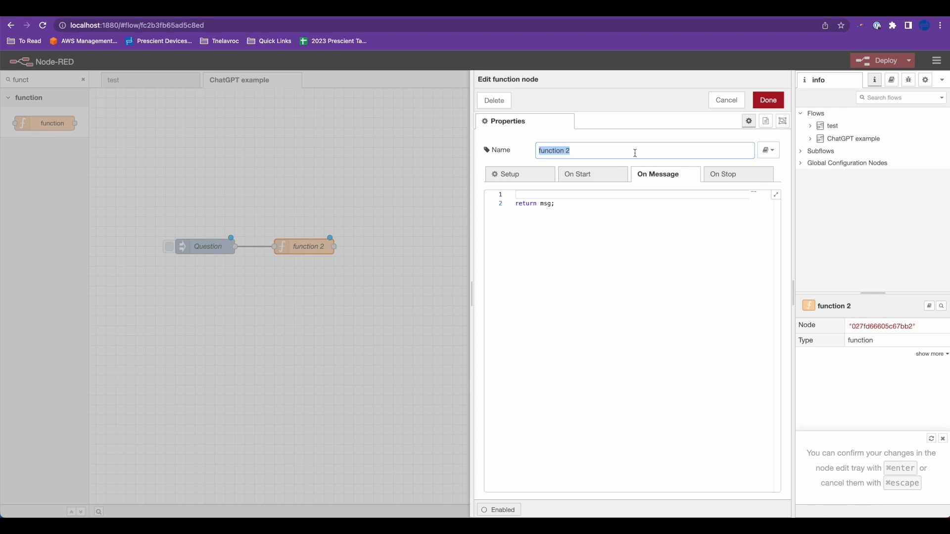
type("Format")
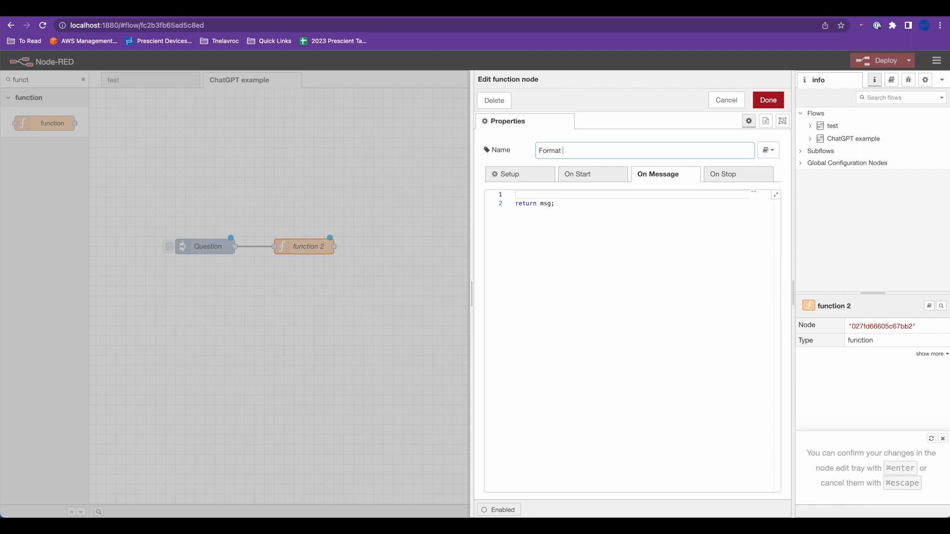
type("payload")
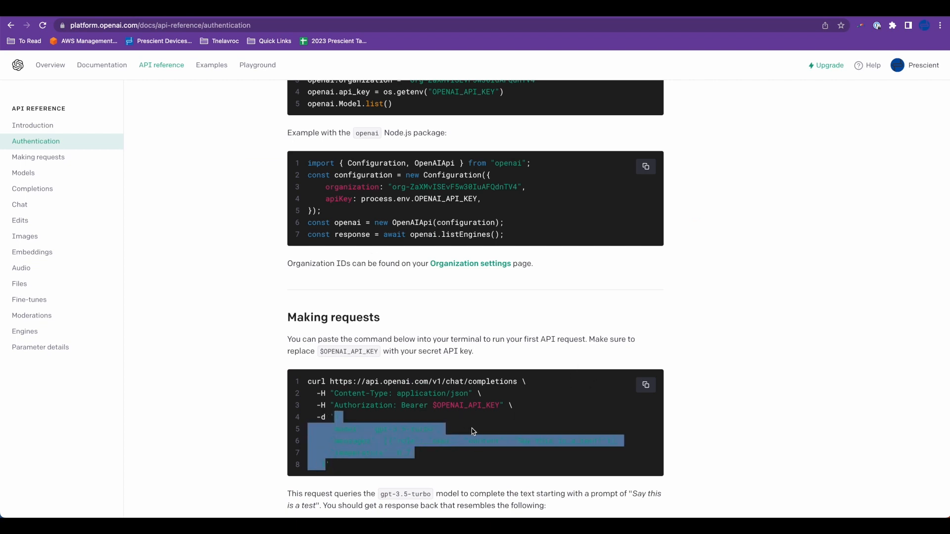
scroll("down", 3)
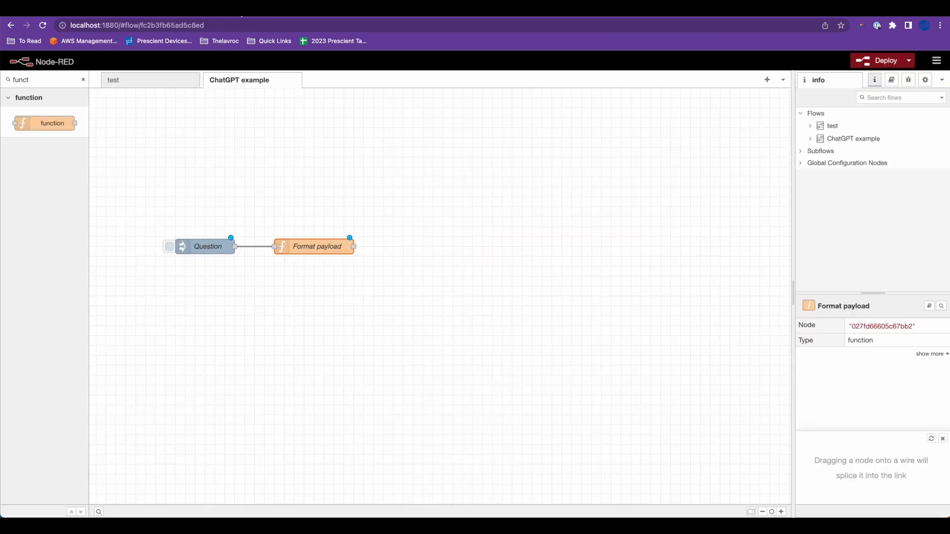
Replace "Say this is a test!" in Format payload's code with msg.question and save
double_click(316, 246)
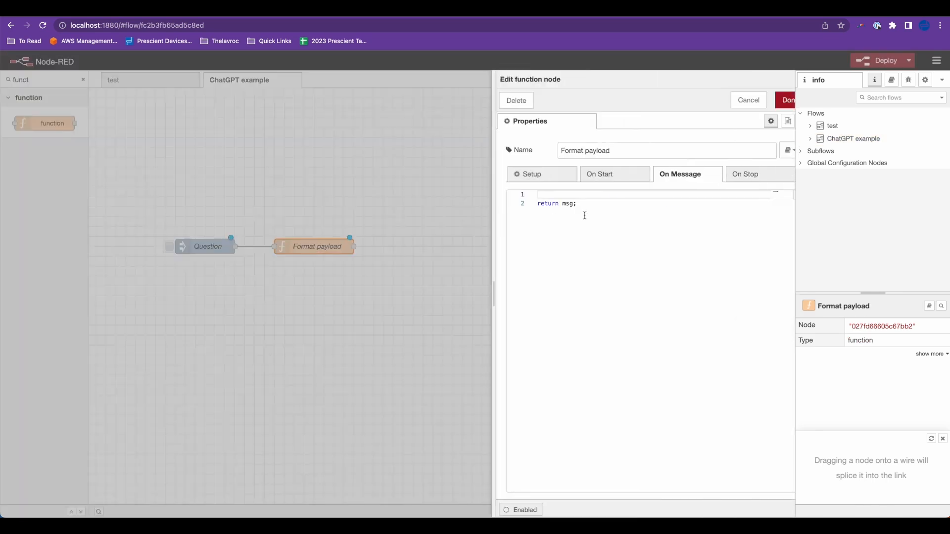
type("msg..p")
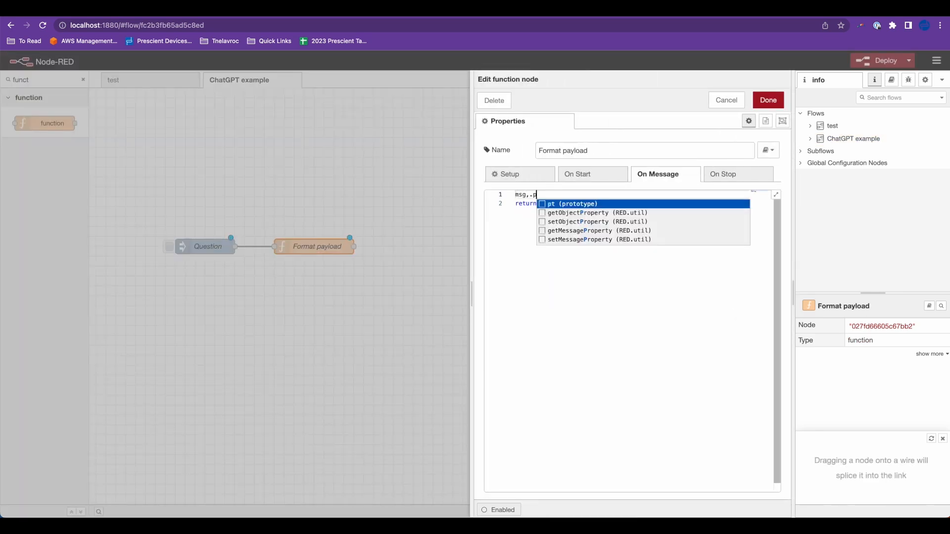
type("ayload = {")
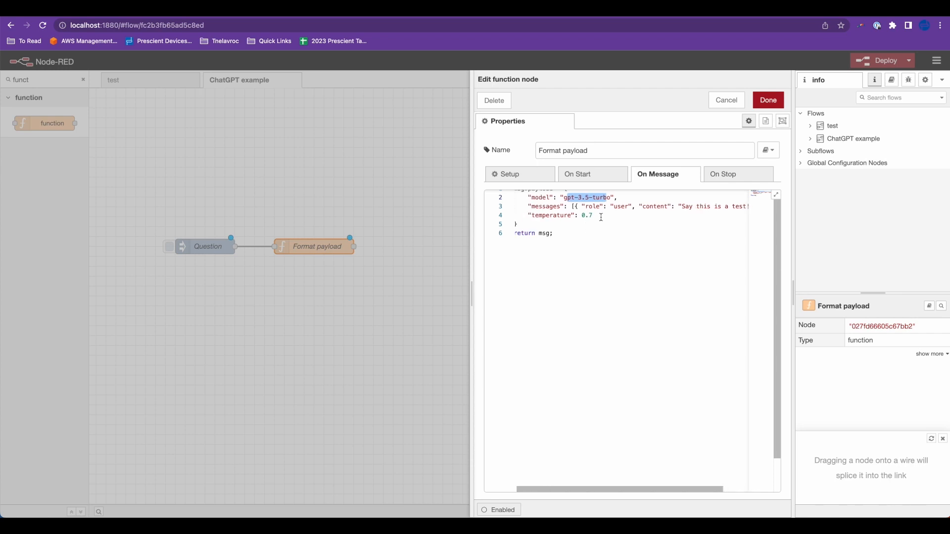
double_click(550, 215)
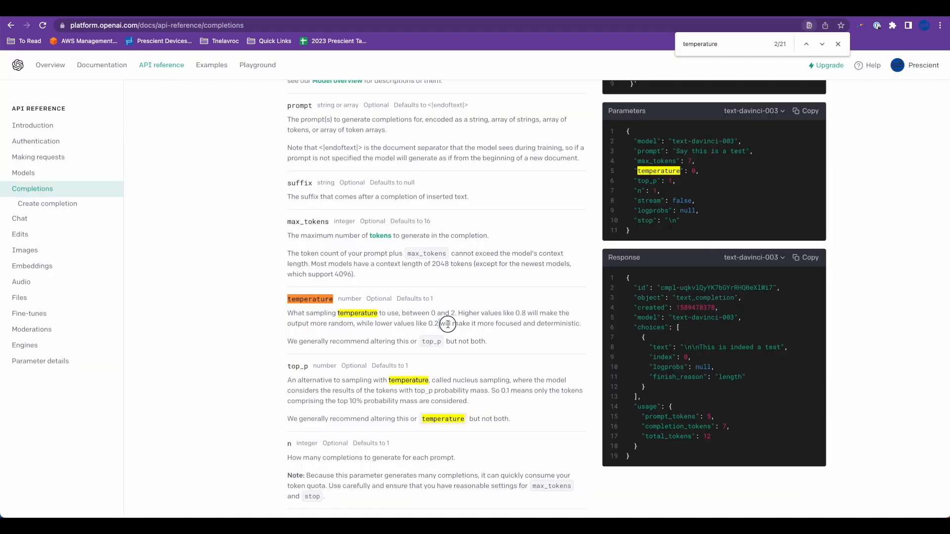
left_click_drag(448, 324, 582, 324)
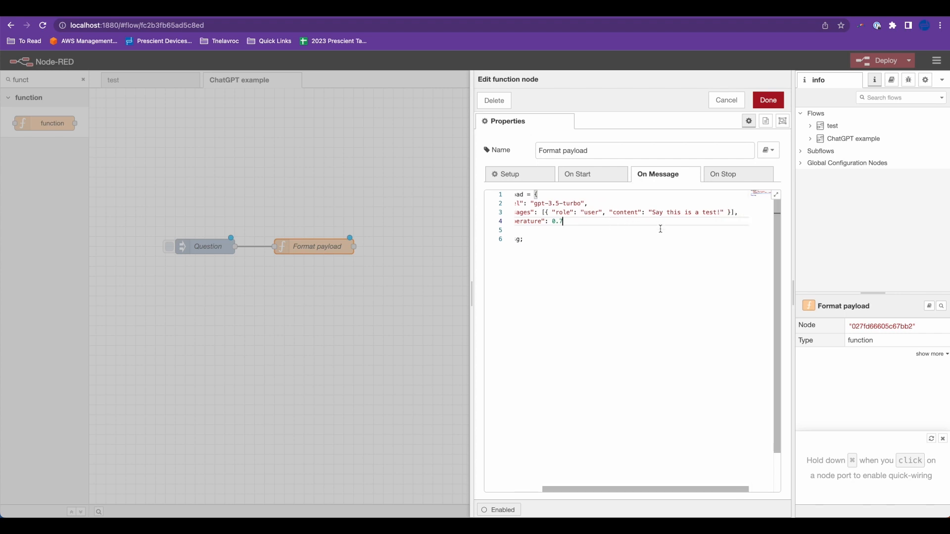
double_click(660, 213)
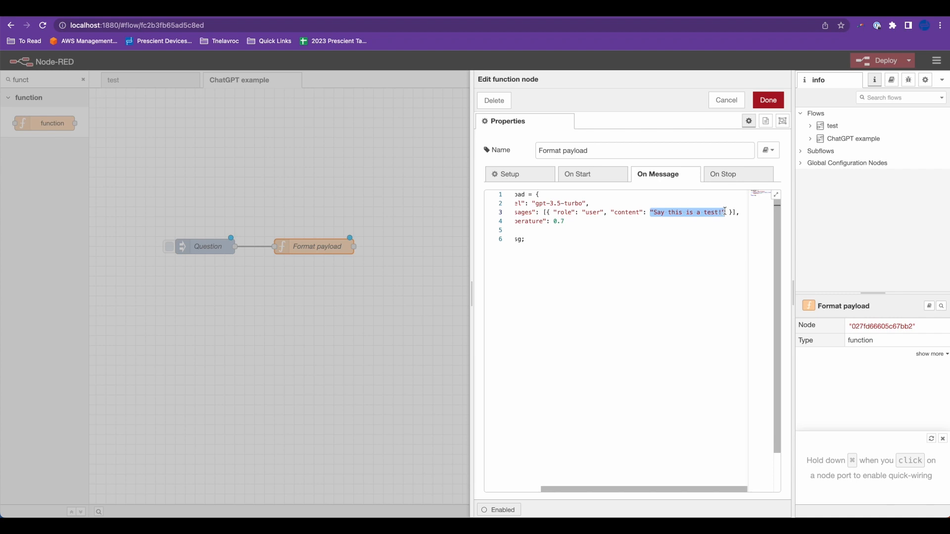
type("msg.q")
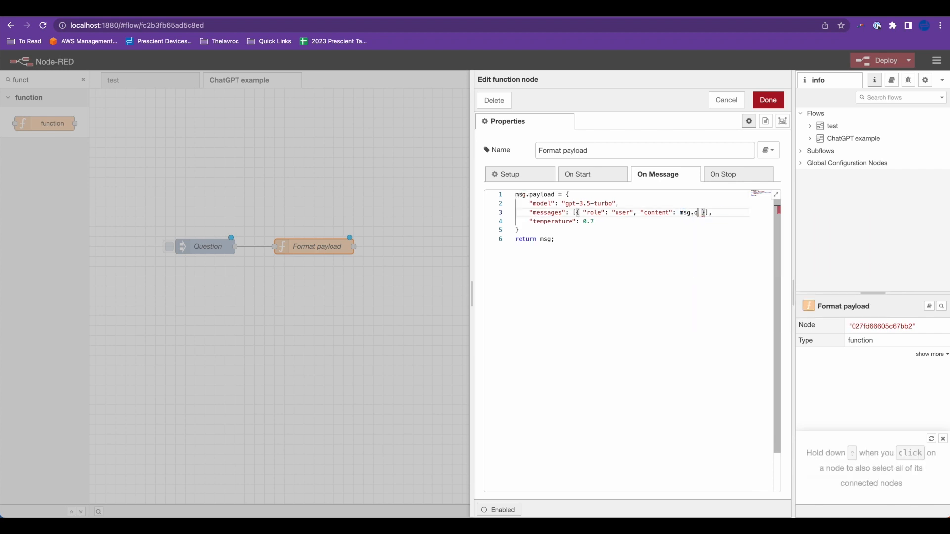
type("uestion")
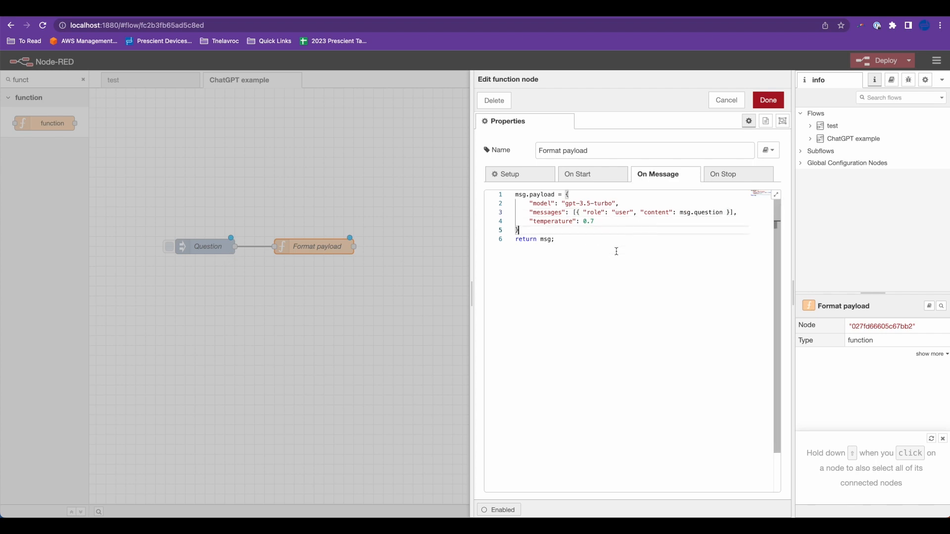
double_click(537, 195)
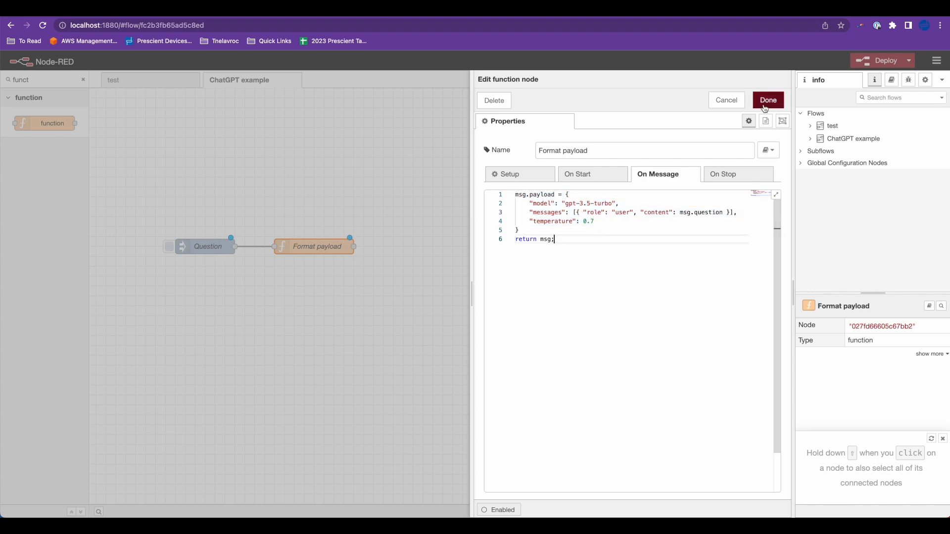
left_click(767, 100)
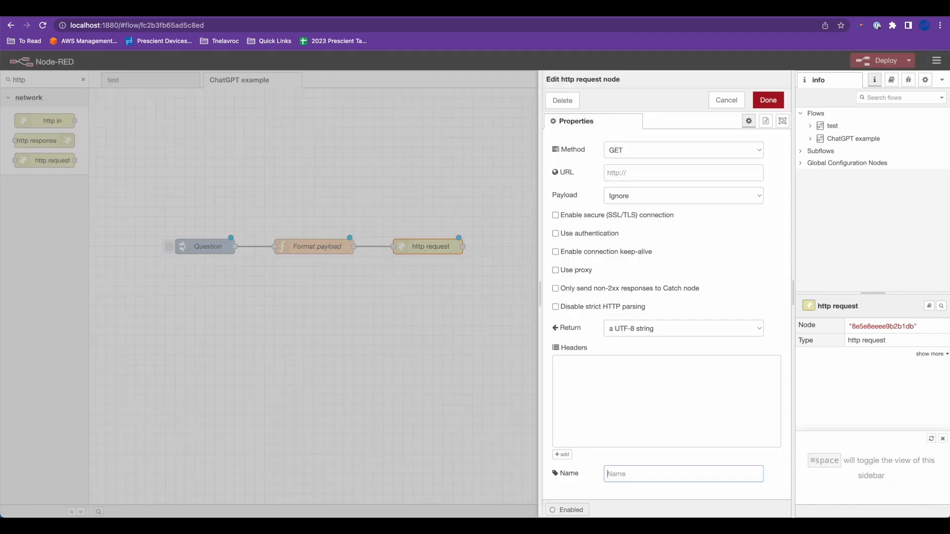
type("API")
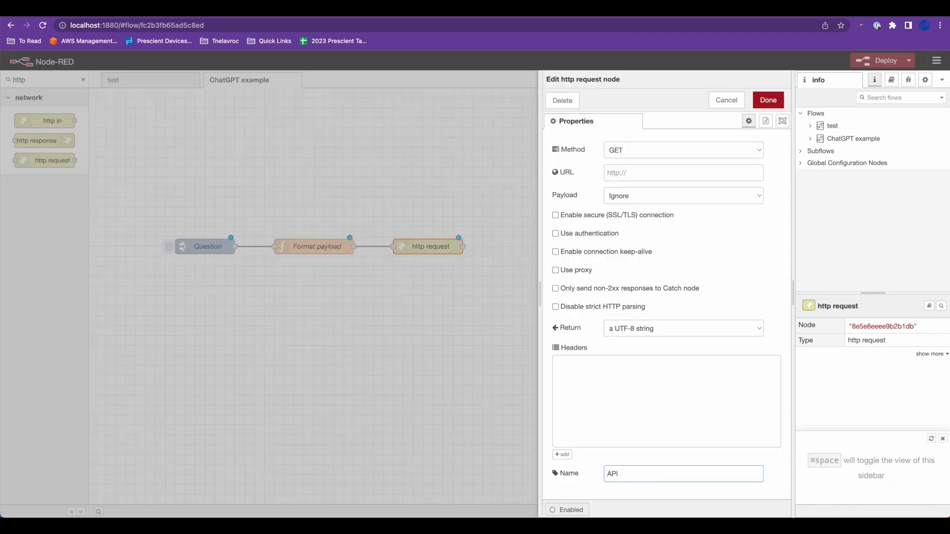
type("Call API")
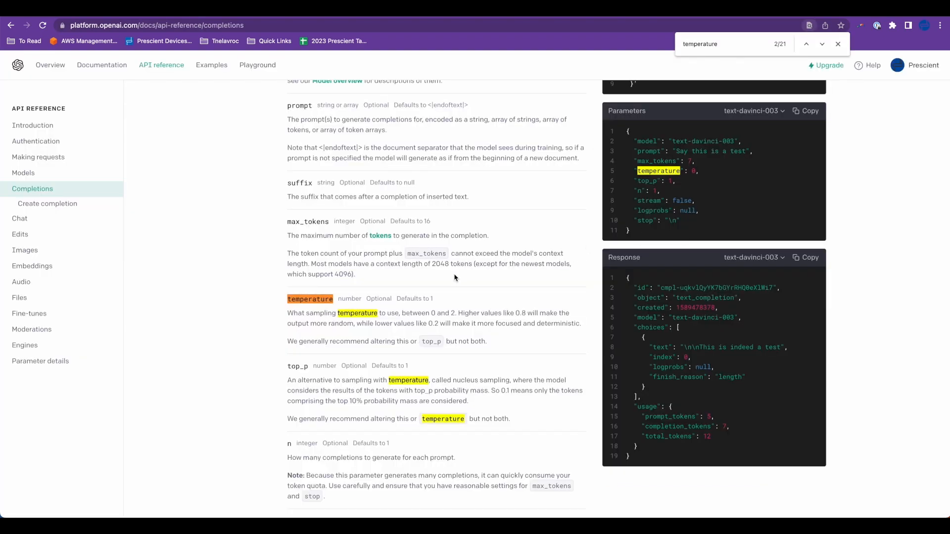
left_click(33, 124)
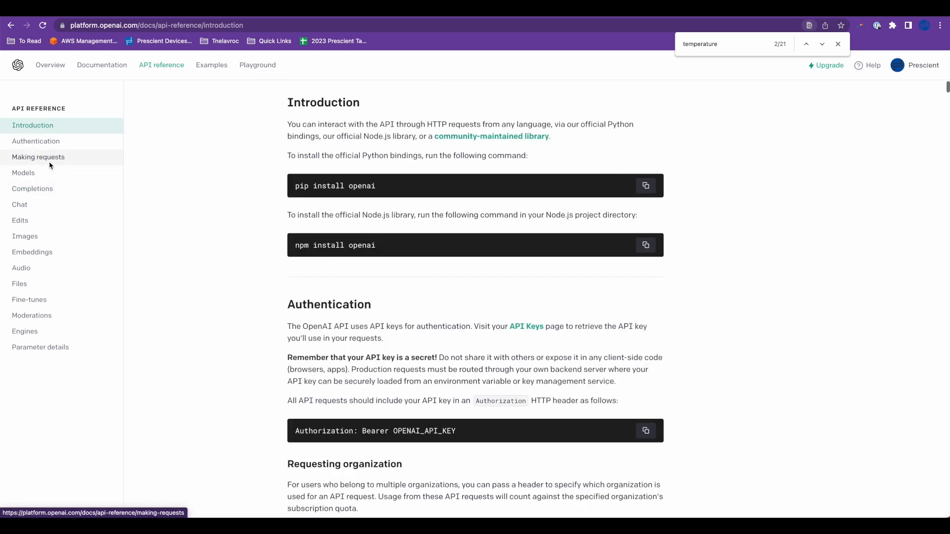
left_click(37, 157)
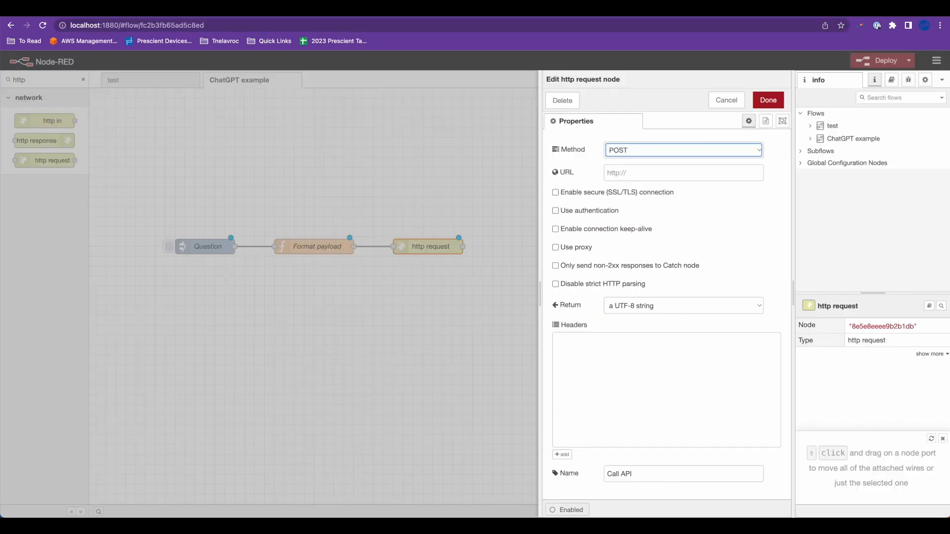
type("https://api.openai.com/v1/chat/completions")
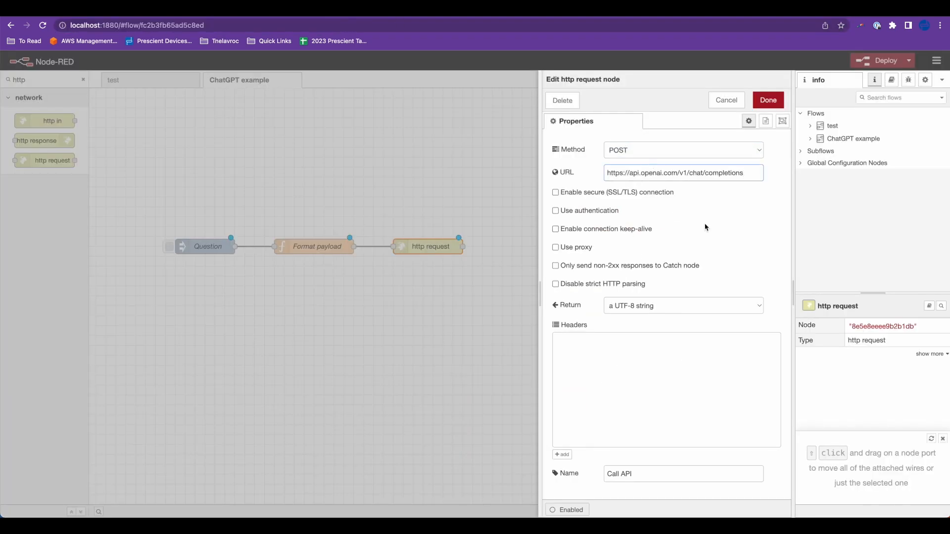
left_click(561, 454)
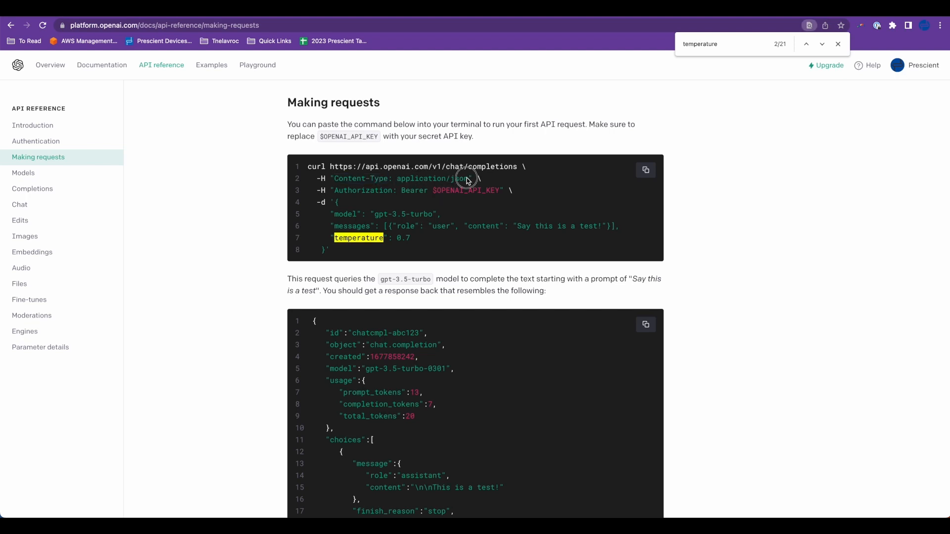
Give Call API Content-Type application/json and Authorization Bearer API-key headers
double_click(431, 178)
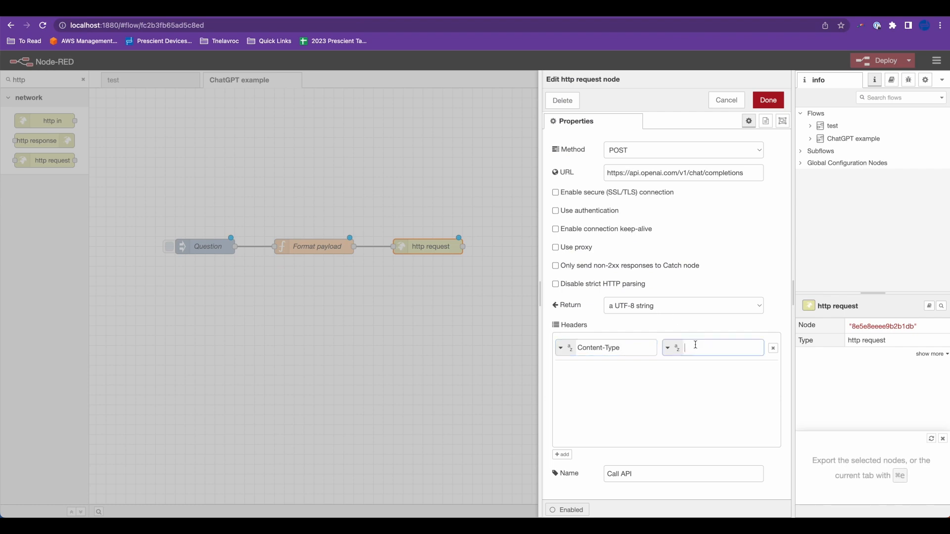
type("application/json")
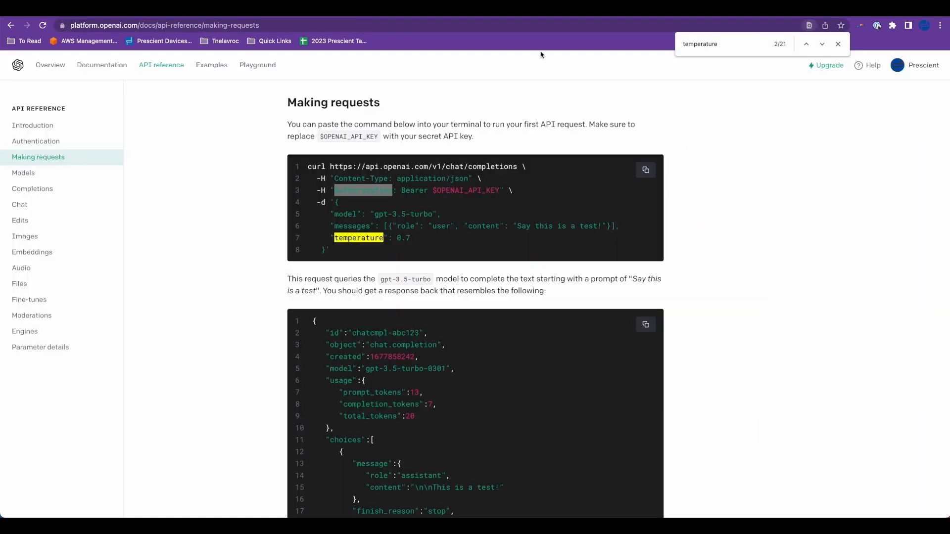
left_click(838, 43)
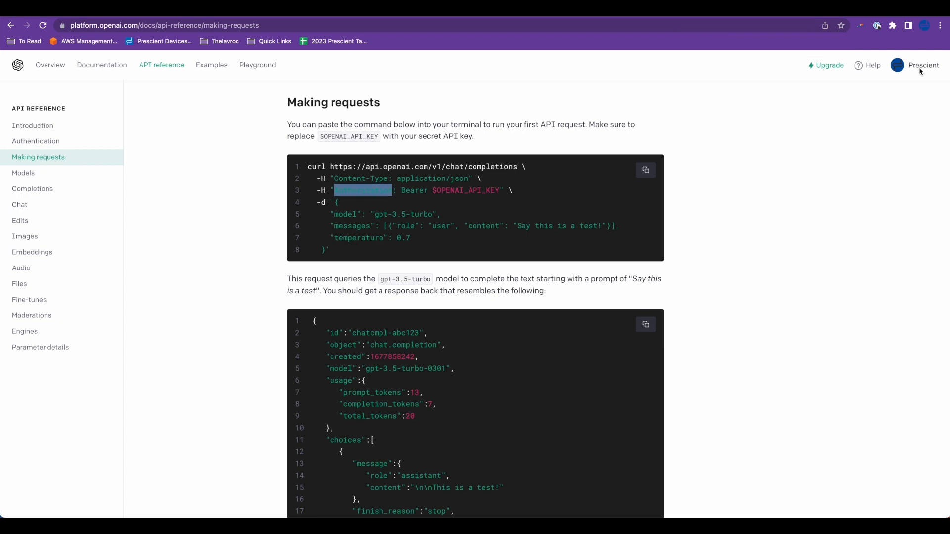
left_click(915, 65)
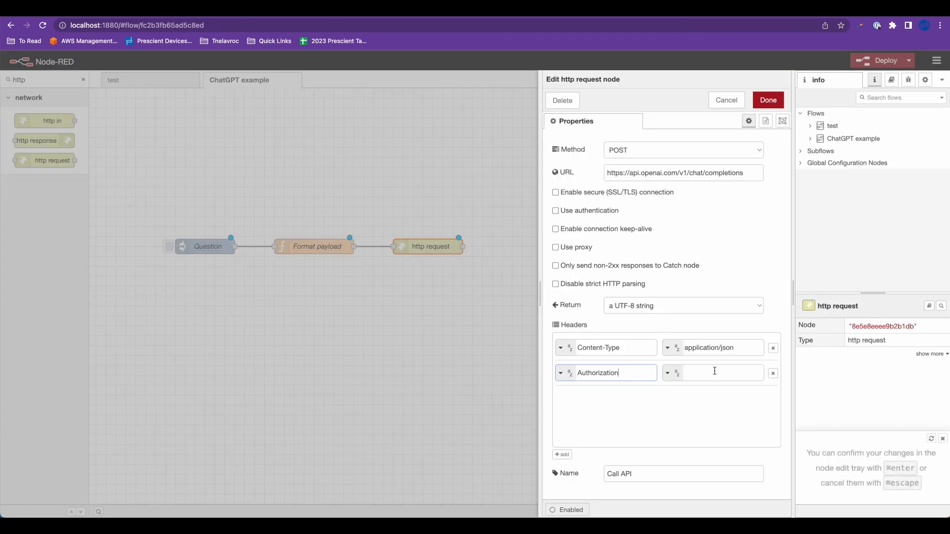
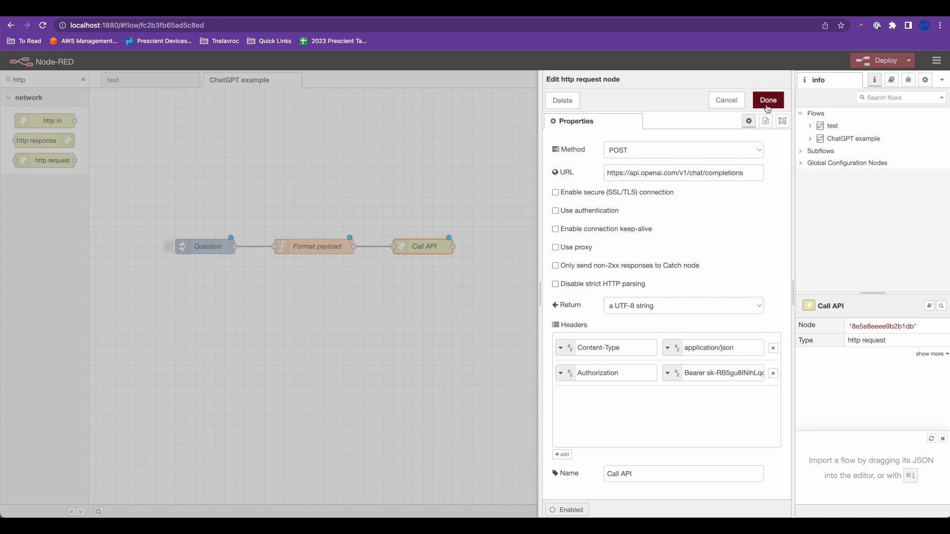
left_click(767, 100)
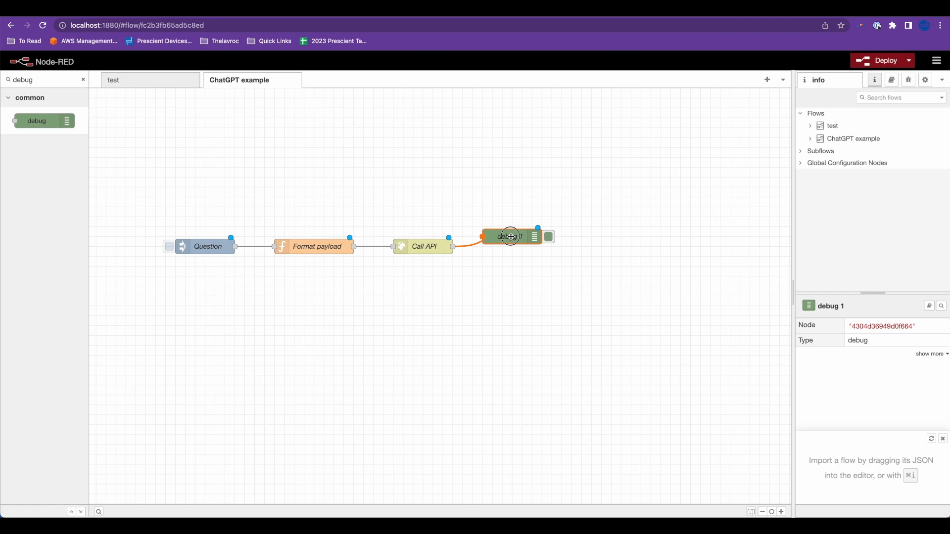
Rename the debug node after Call API to 'Result response'
double_click(509, 236)
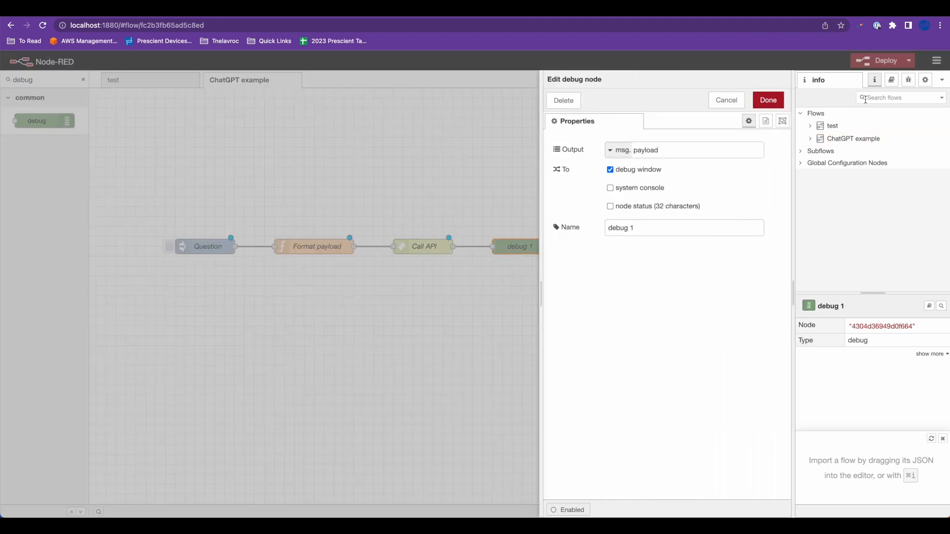
left_click(908, 80)
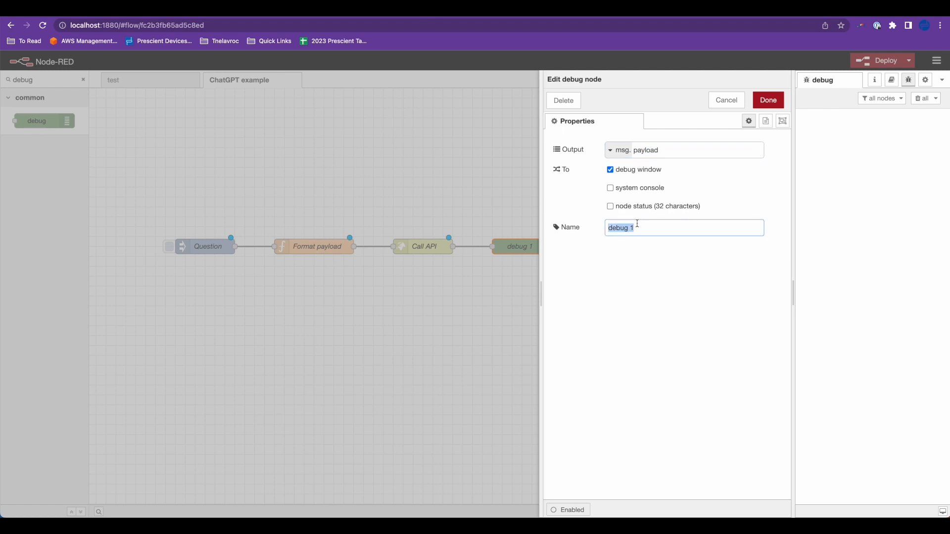
type("Result res")
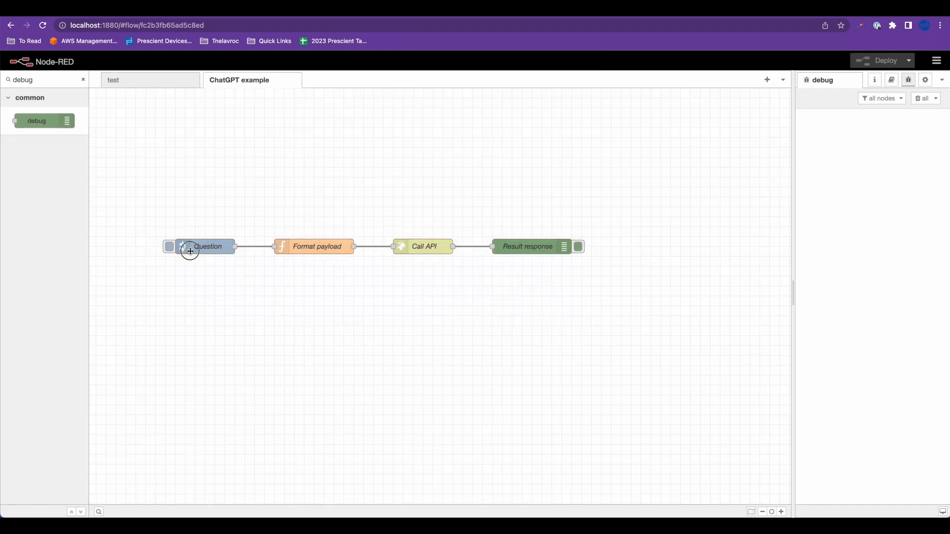
Enter a question beginning 'Give' in the Question node and trigger it to get a ChatGPT reply
double_click(208, 246)
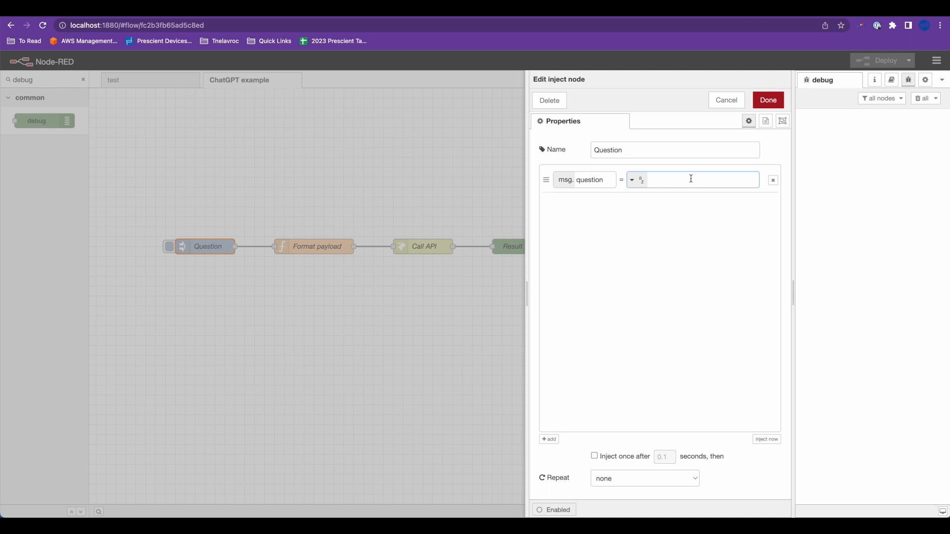
type("Give")
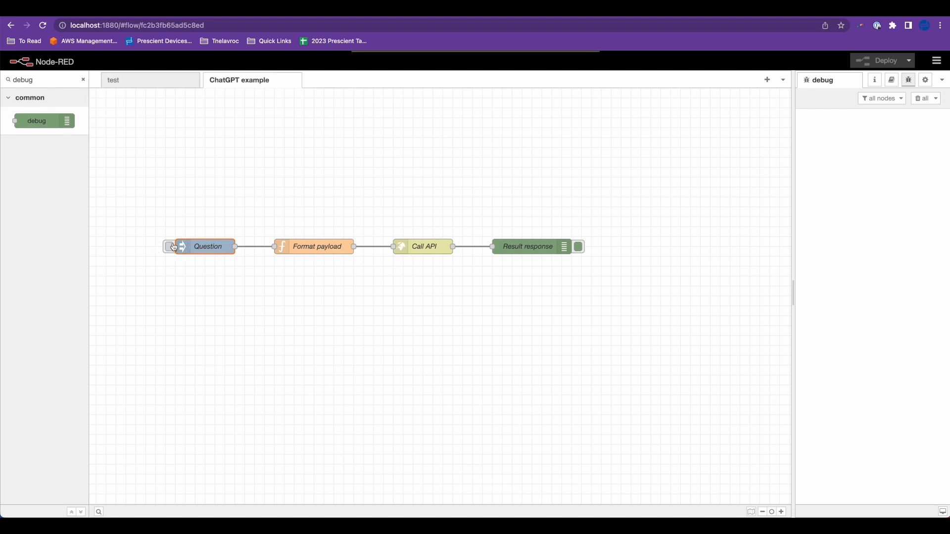
left_click(171, 246)
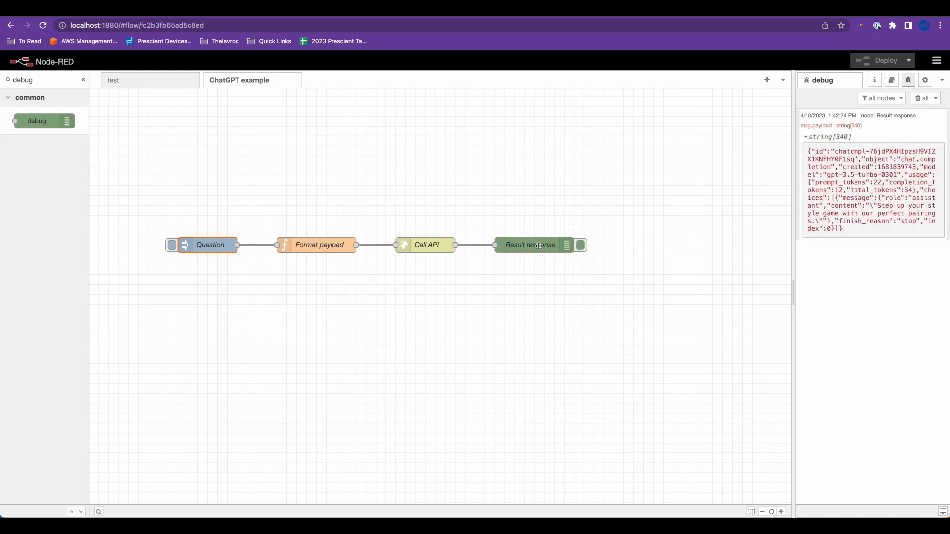
double_click(529, 245)
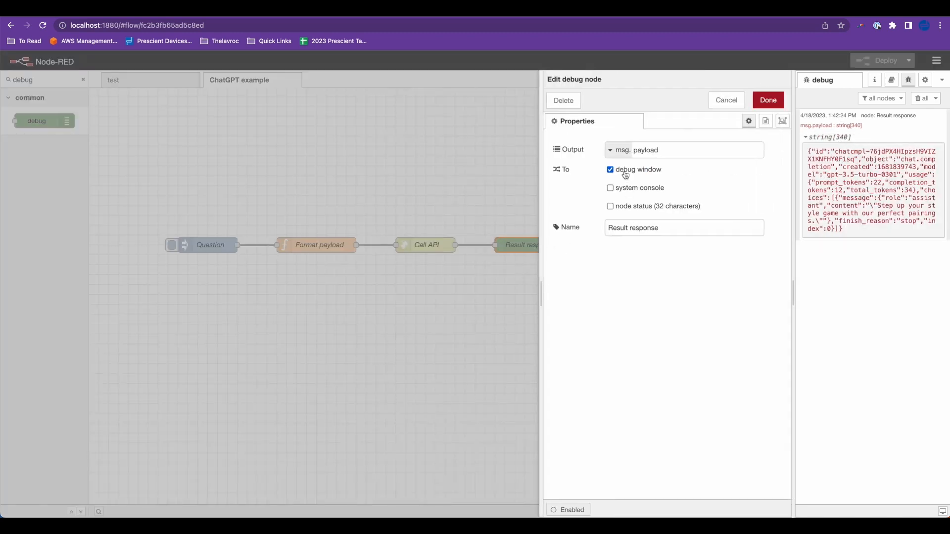
left_click(767, 100)
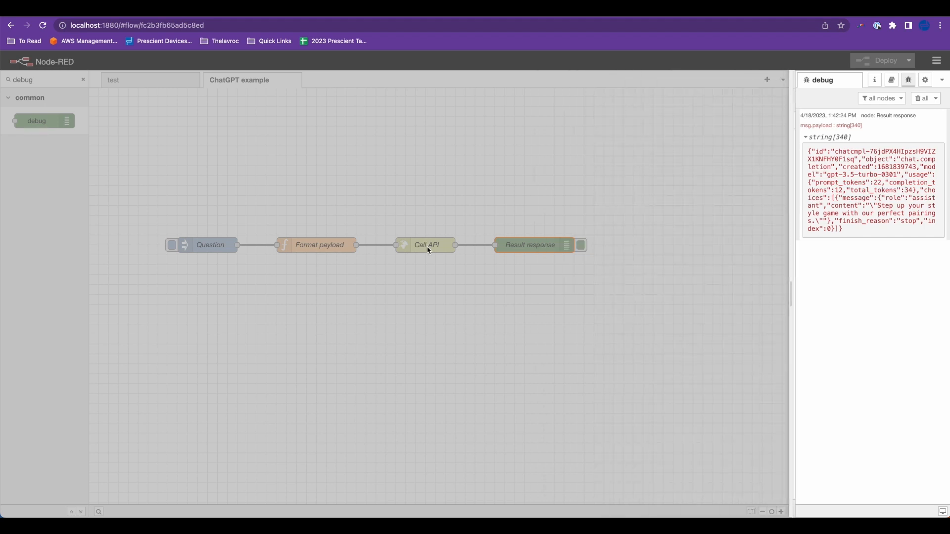
Set Call API's Return option to 'a parsed JSON object' and deploy
double_click(426, 244)
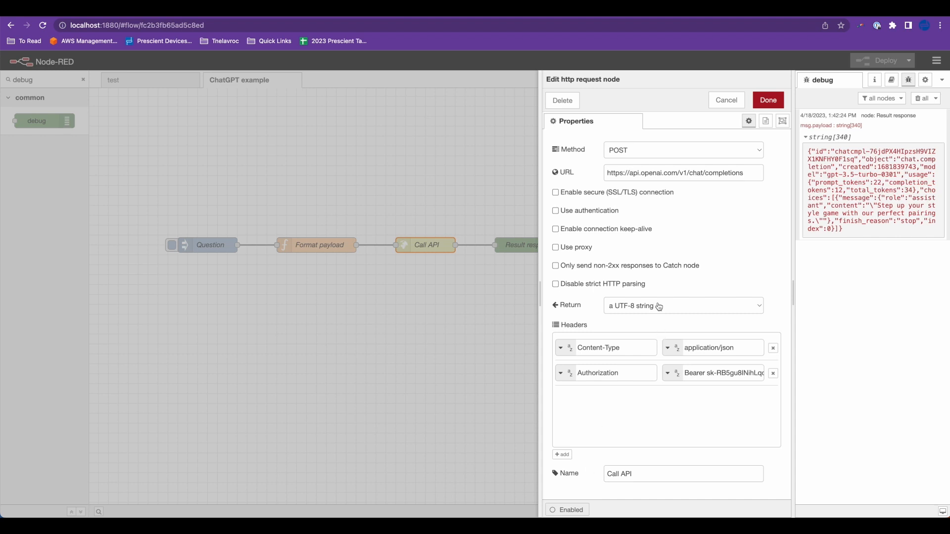
left_click(683, 305)
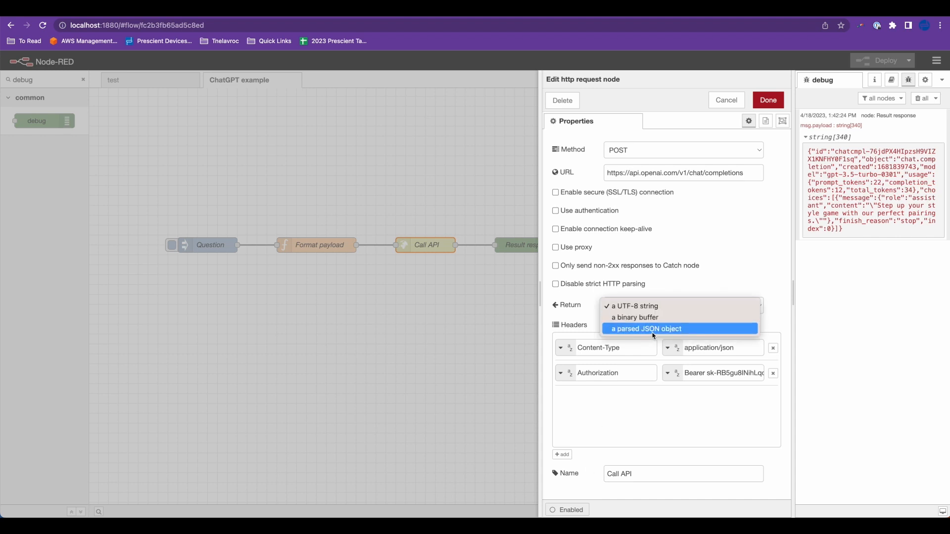
left_click(645, 328)
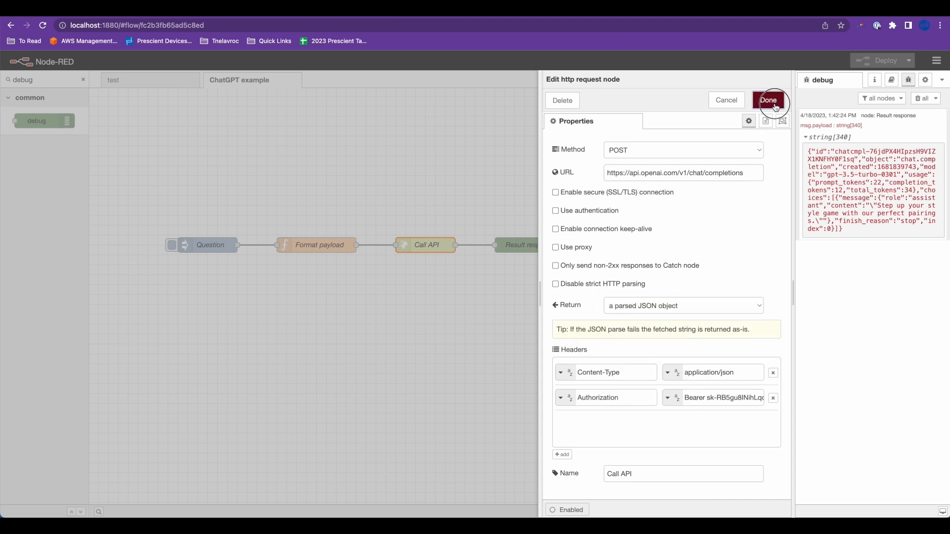
left_click(768, 100)
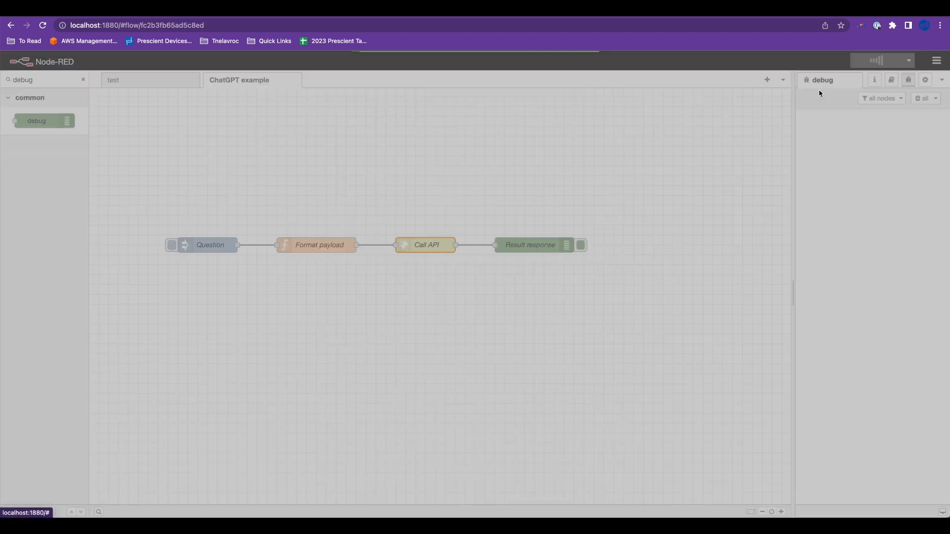
left_click(883, 60)
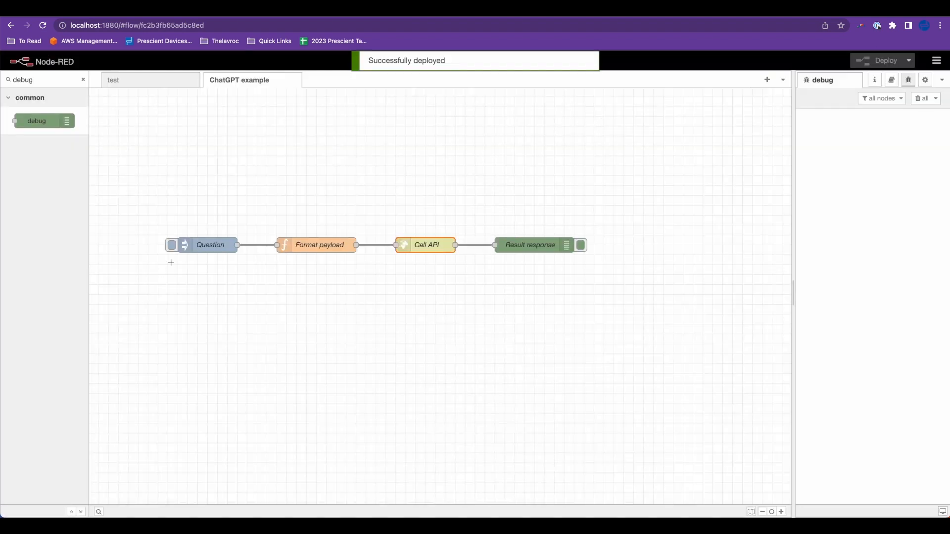
Trigger the Question node and expand the debug reply to choices > 0 > message
left_click(172, 245)
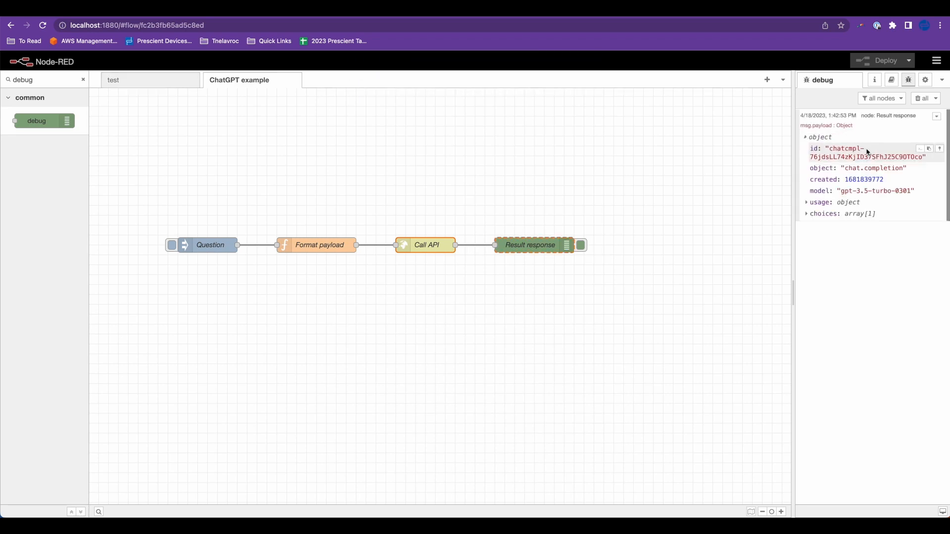
left_click(806, 213)
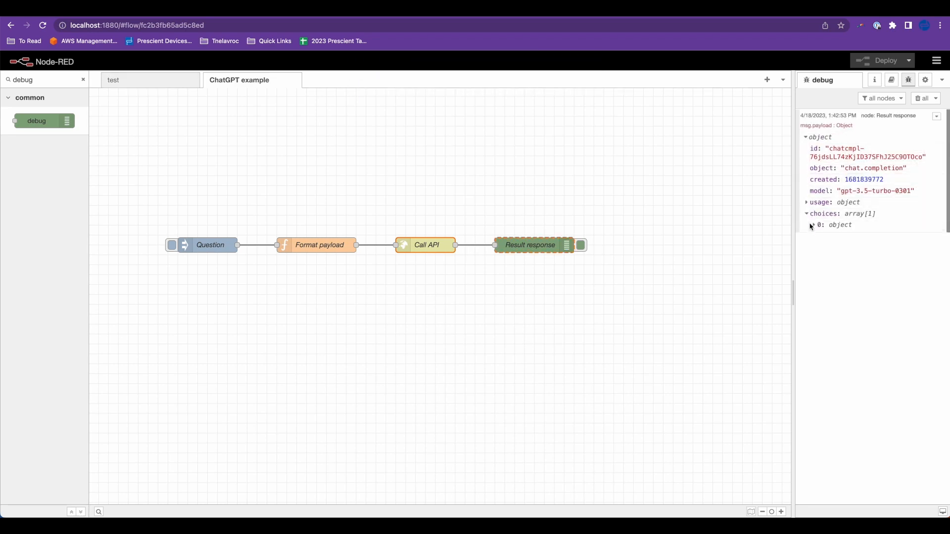
left_click(814, 225)
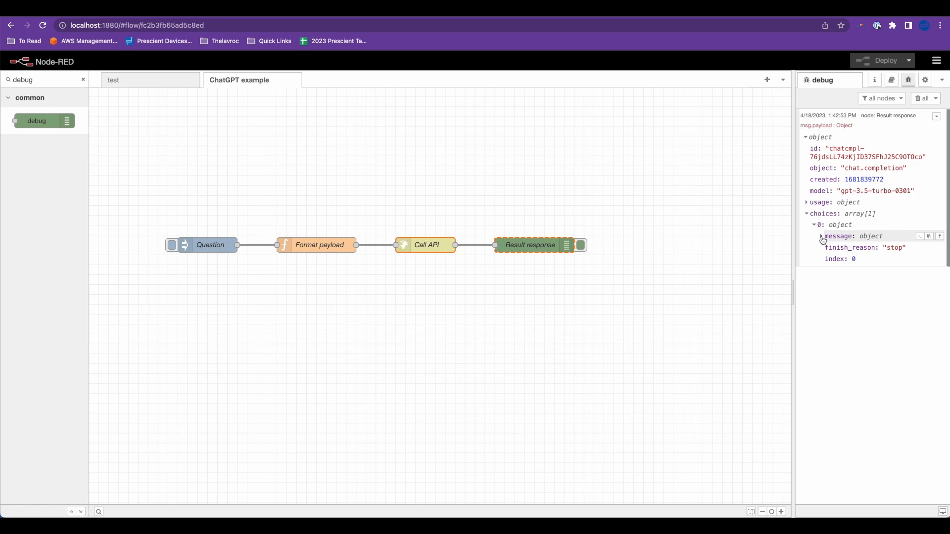
left_click(821, 236)
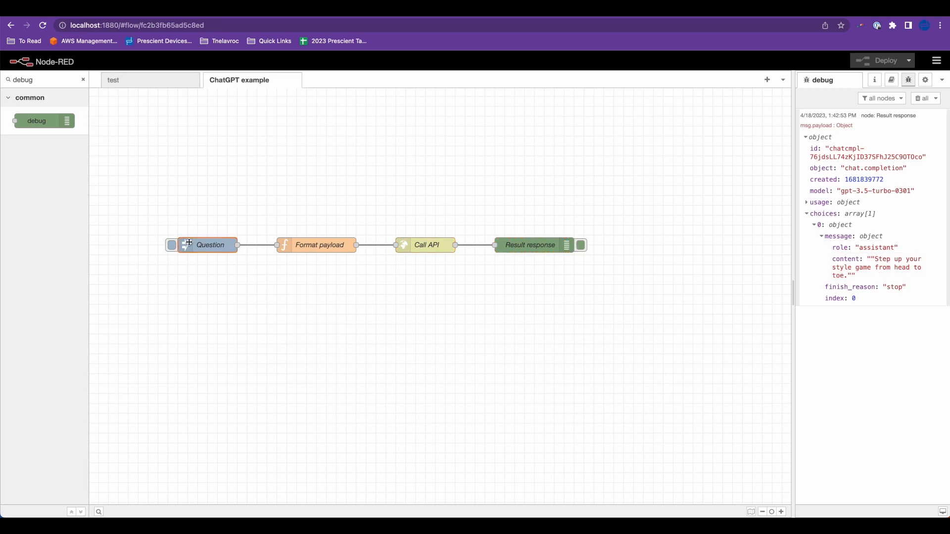
Change the Question node to ask 'what is the theory...' and send it
double_click(209, 245)
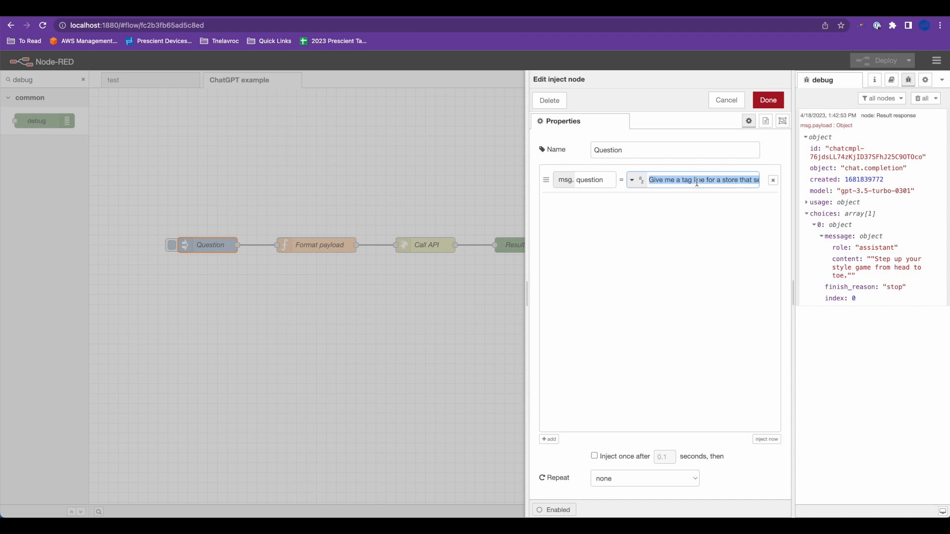
type("what is")
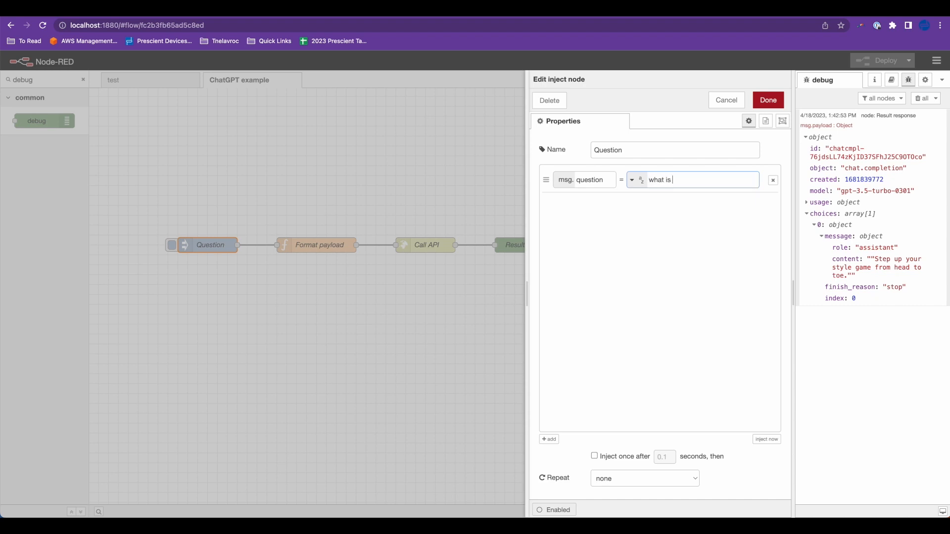
type("the theory")
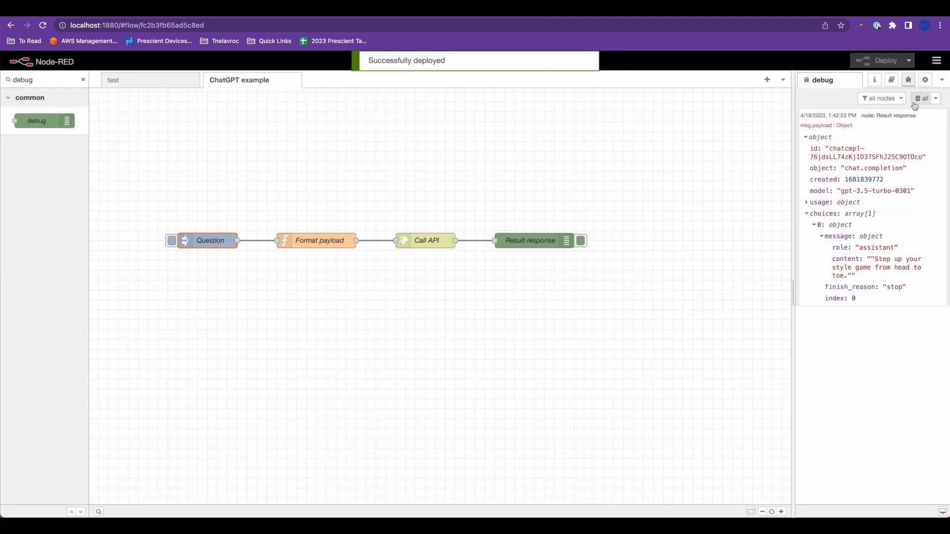
left_click(172, 240)
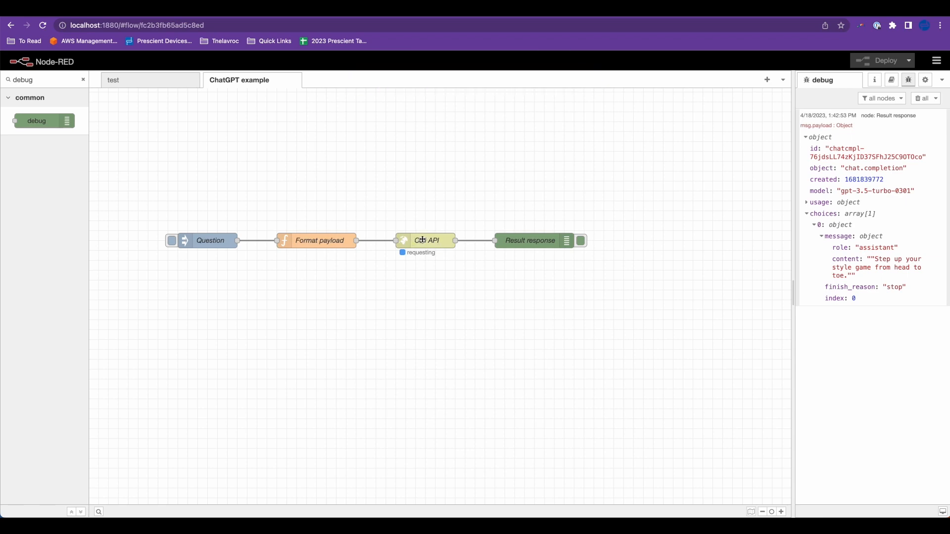
mouse_move(486, 265)
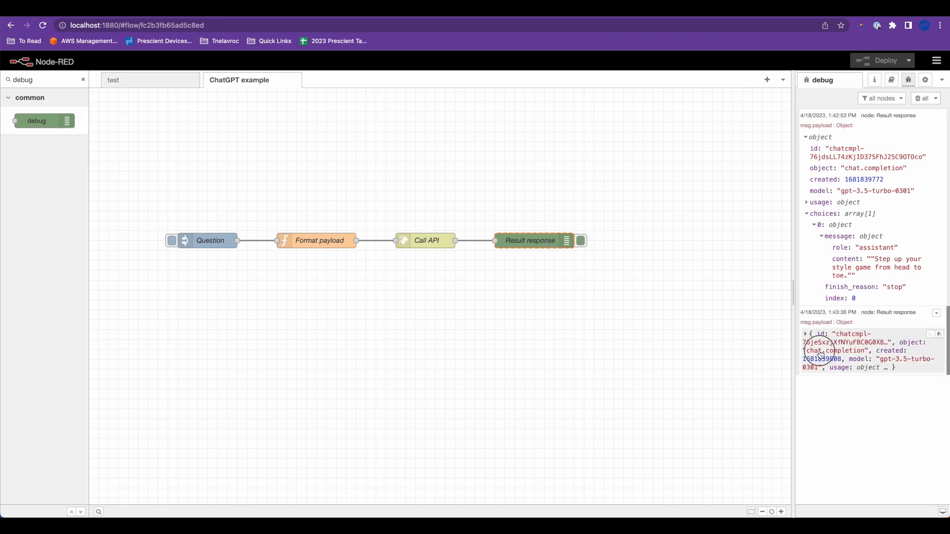
Expand the newest debug reply and its first choice, then collapse it
left_click(806, 334)
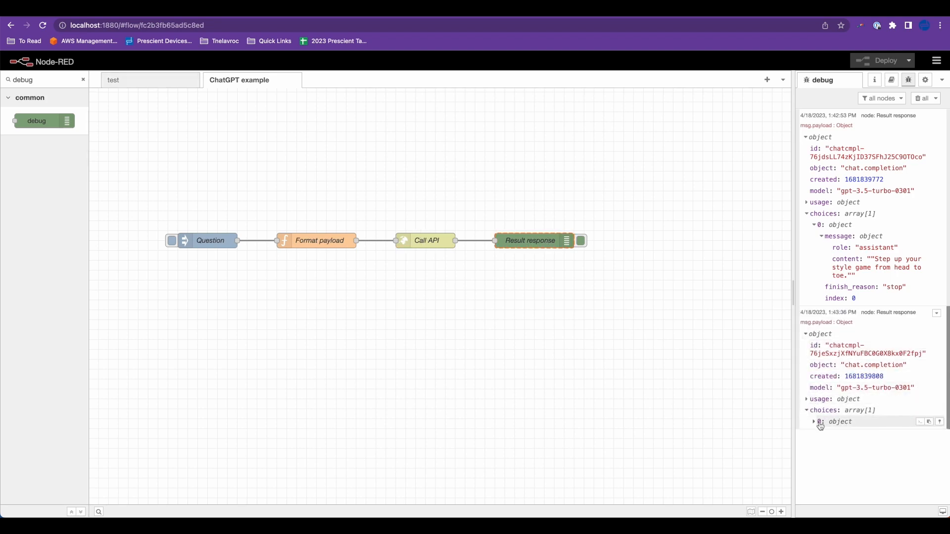
left_click(820, 421)
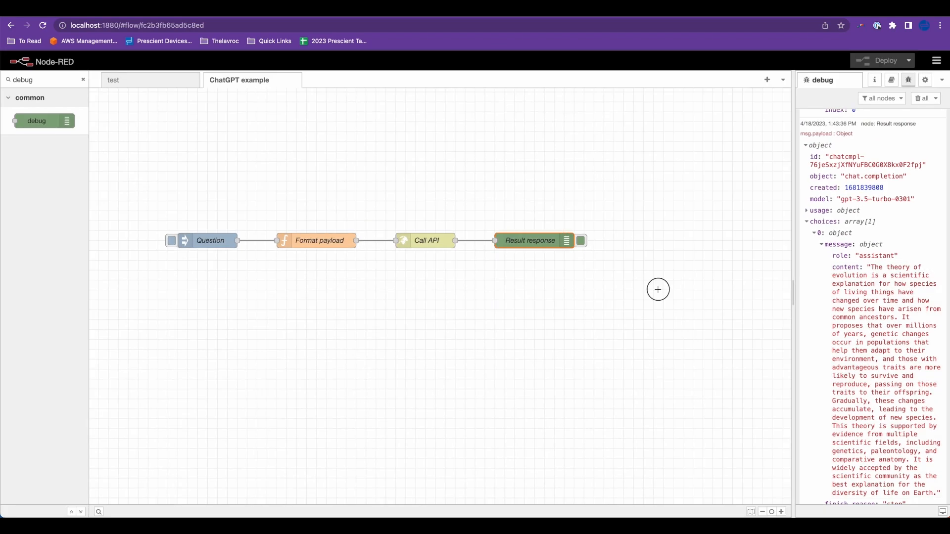
left_click(529, 240)
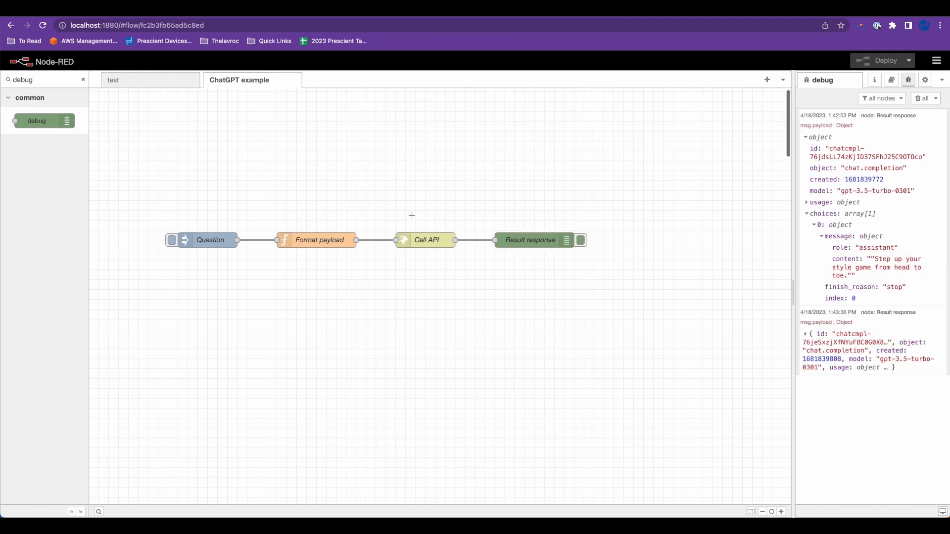
Search the palette for 'text' and place a dashboard text node beside Result response
left_click(83, 79)
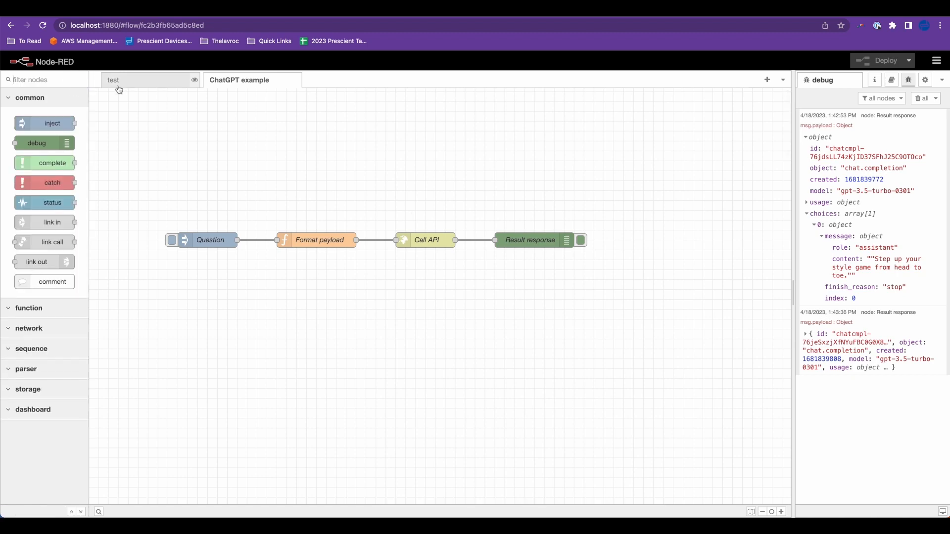
left_click(29, 308)
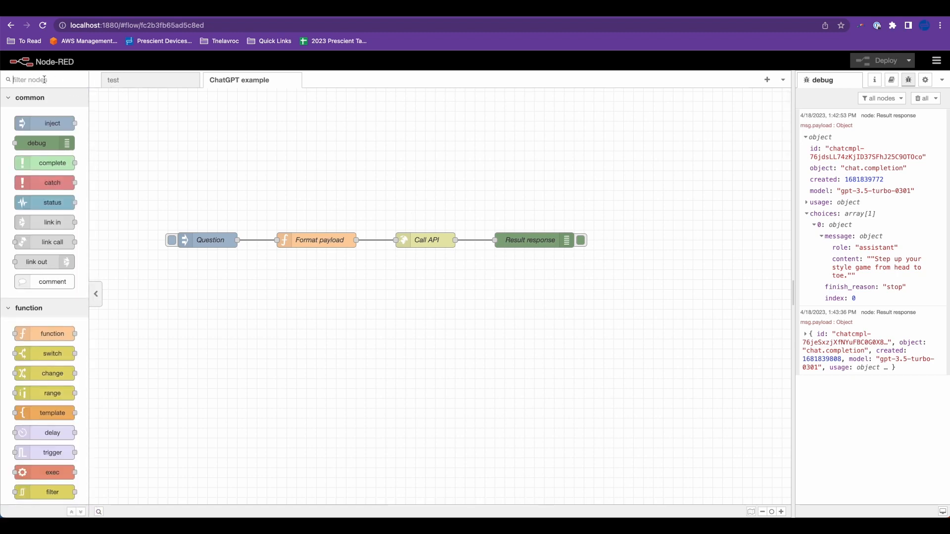
type("tex")
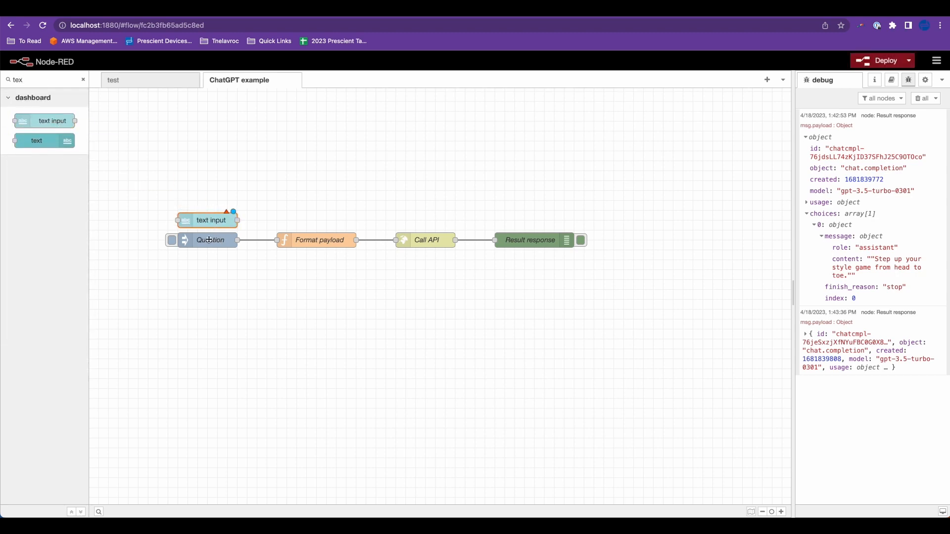
left_click(210, 240)
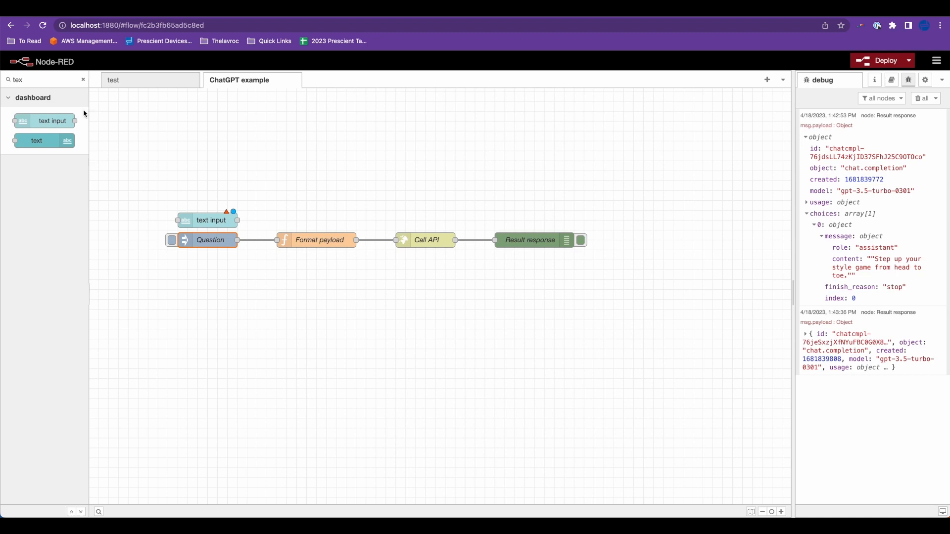
left_click_drag(36, 141, 570, 208)
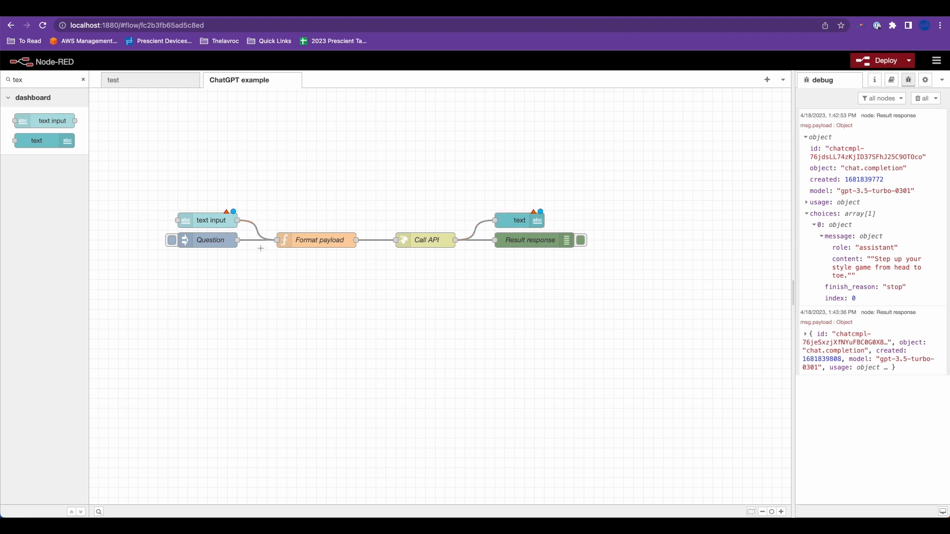
left_click(211, 219)
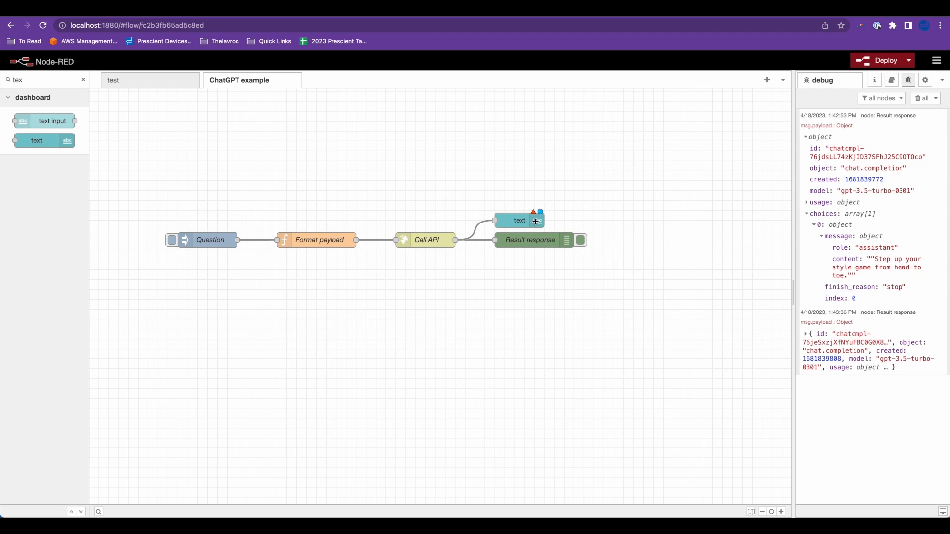
Deploy the four-node flow, then switch to the test tab and back to ChatGPT example
left_click(882, 60)
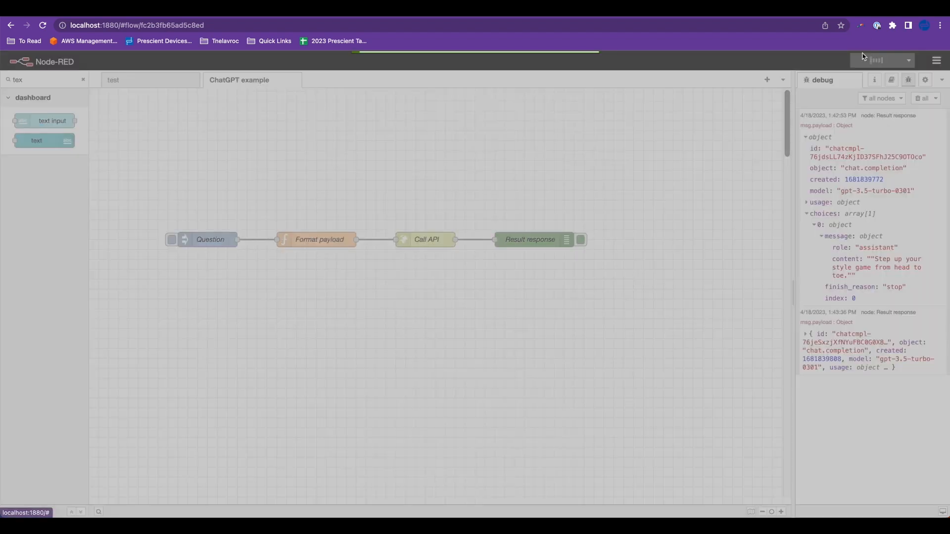
left_click(885, 60)
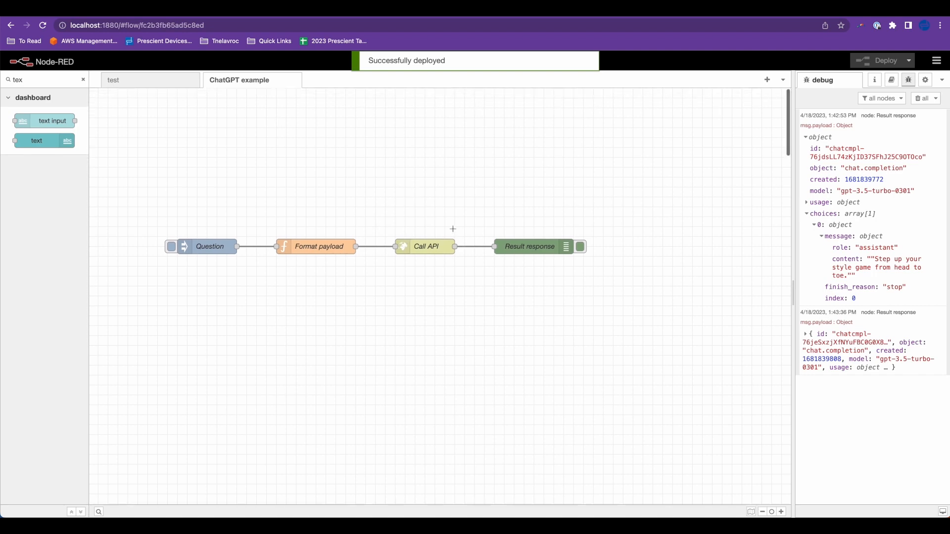
left_click(426, 245)
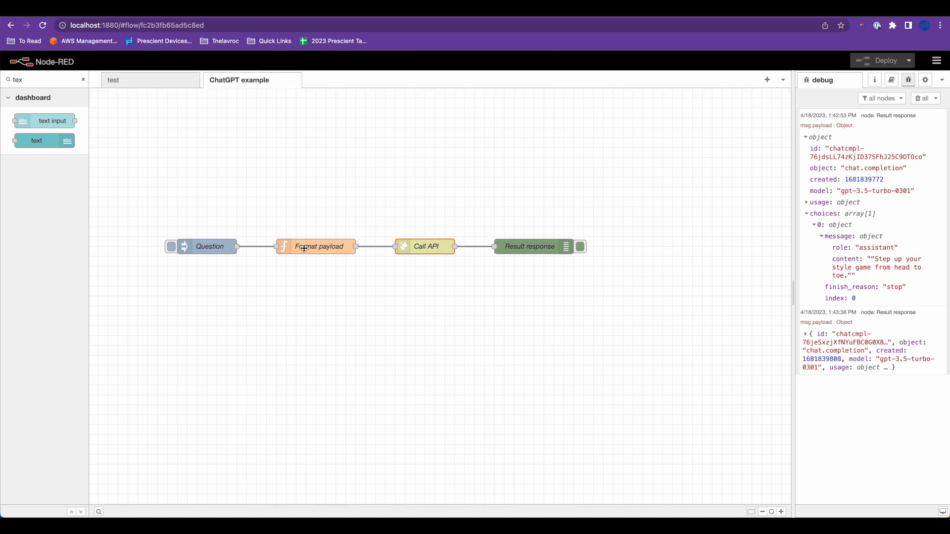
left_click(113, 79)
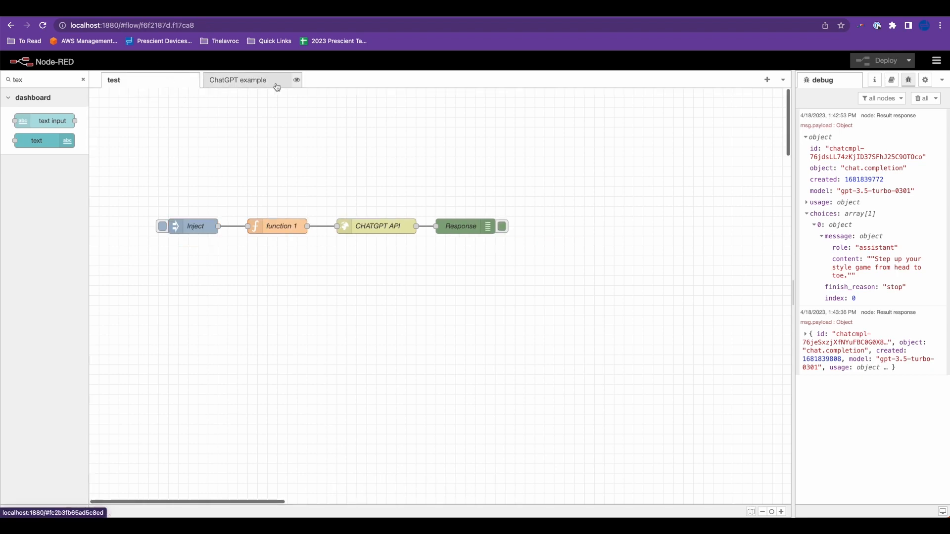
left_click(238, 79)
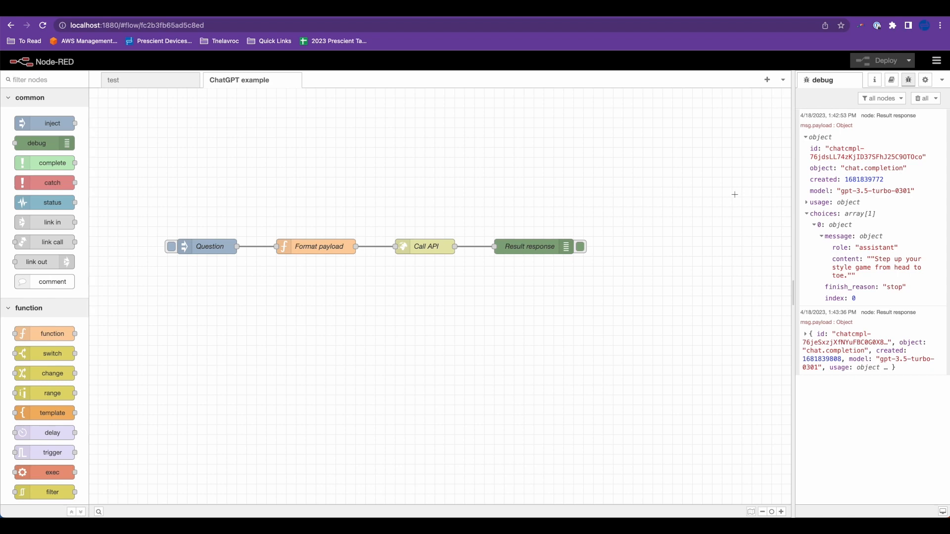
mouse_move(619, 89)
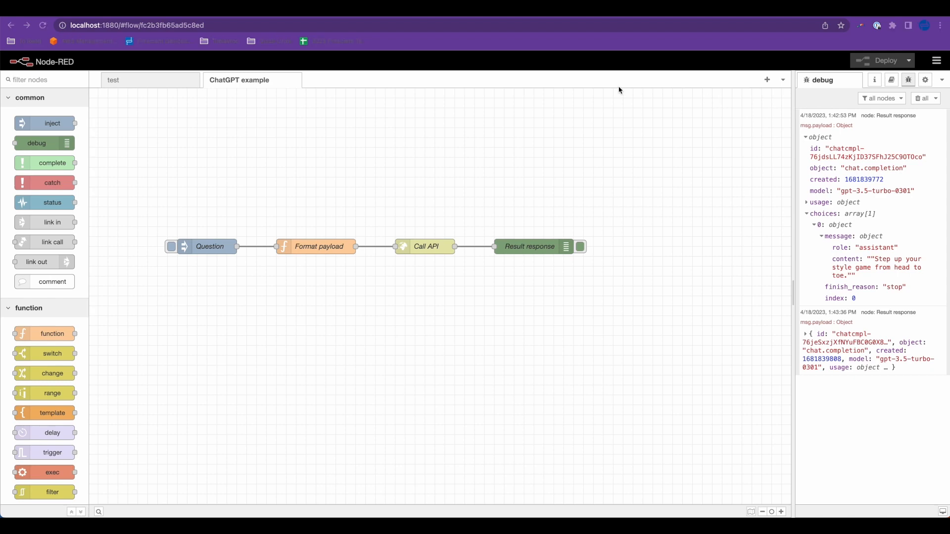